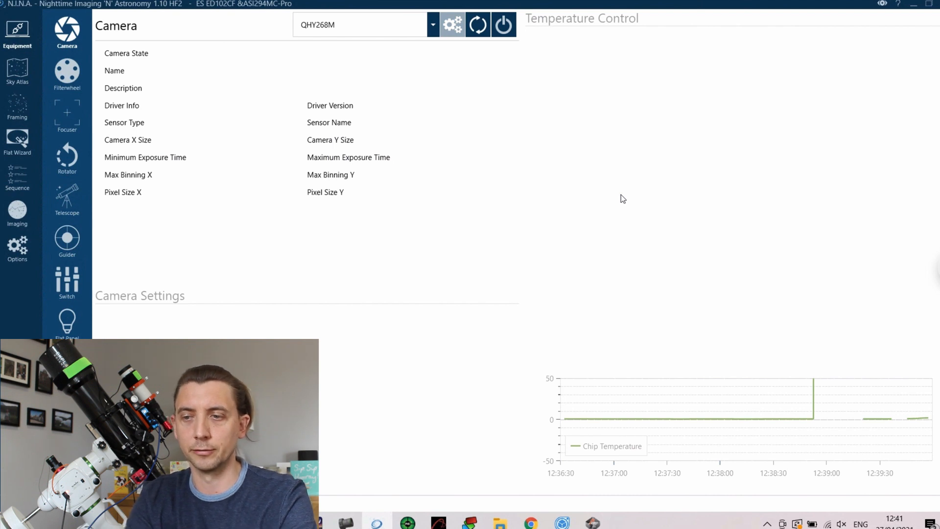
mouse_move(57, 110)
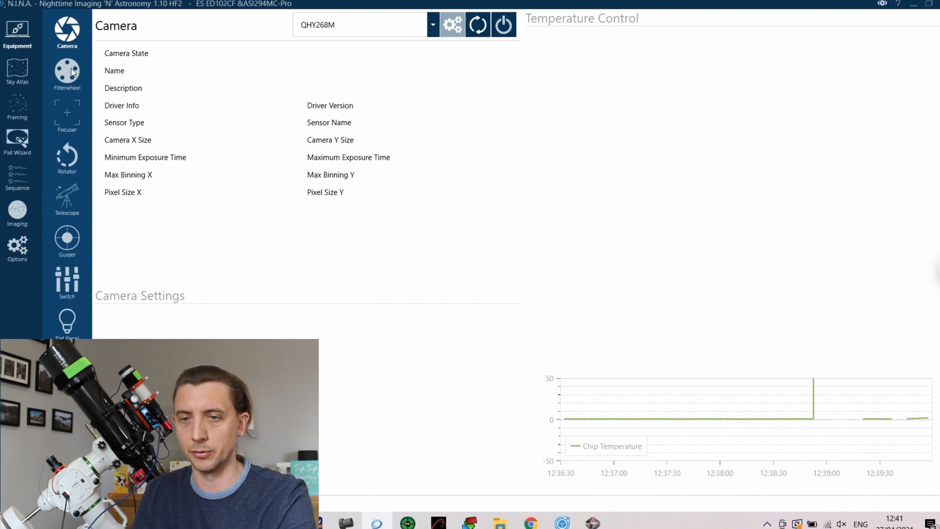
mouse_move(66, 152)
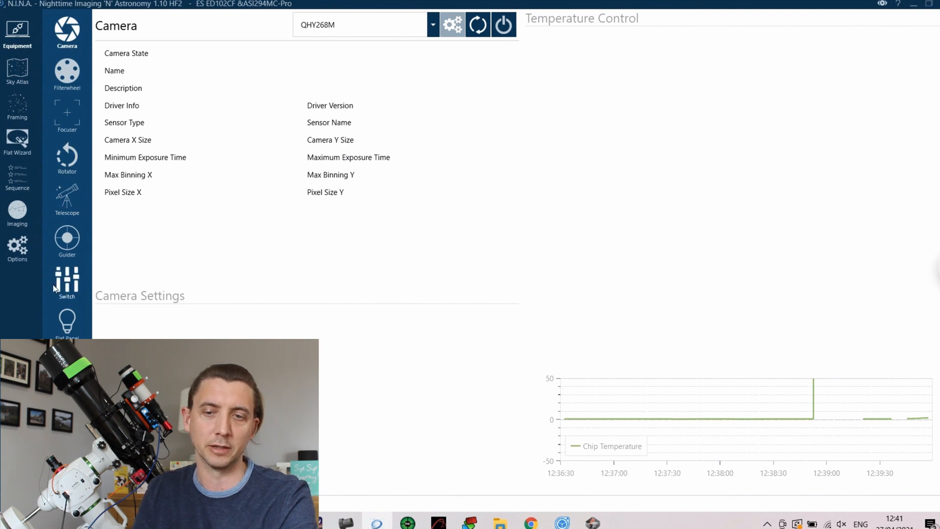
mouse_move(55, 325)
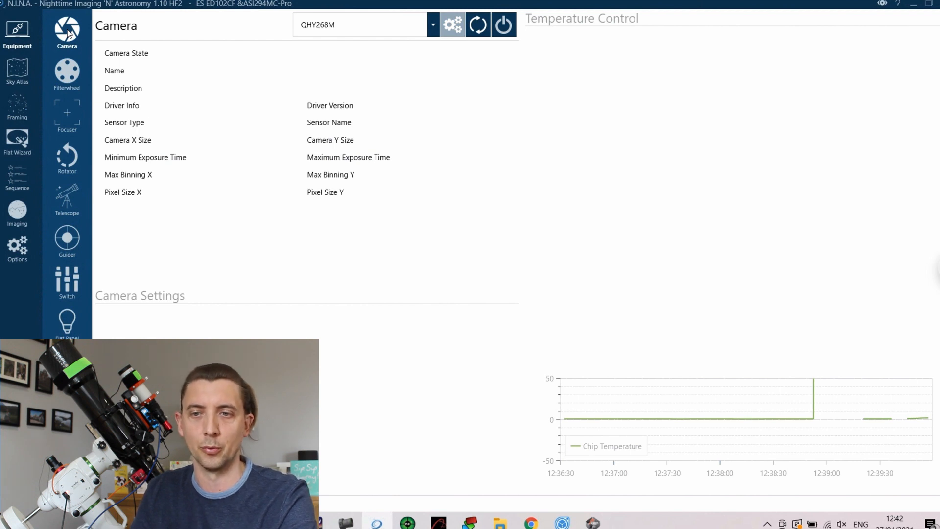
mouse_move(729, 420)
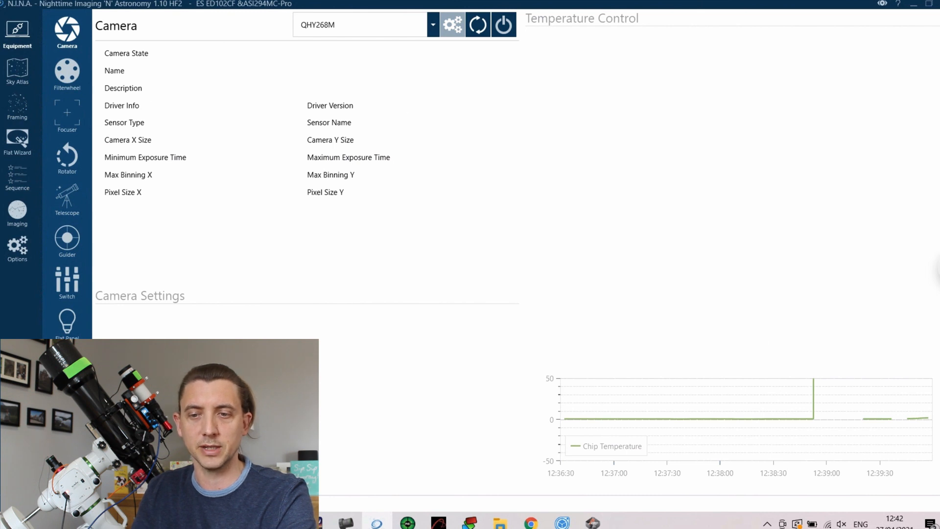
mouse_move(173, 149)
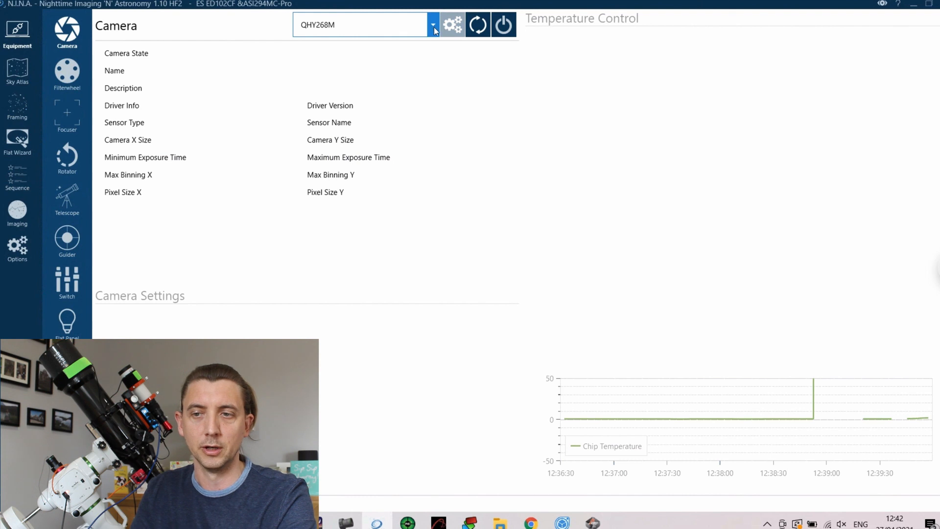
Keep QHY268M as the camera and begin connecting it.
left_click(432, 25)
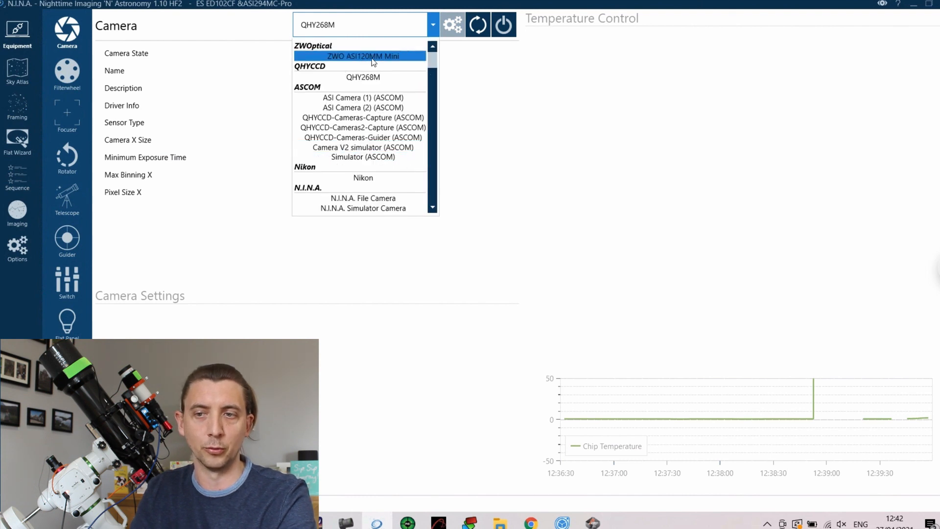
mouse_move(358, 61)
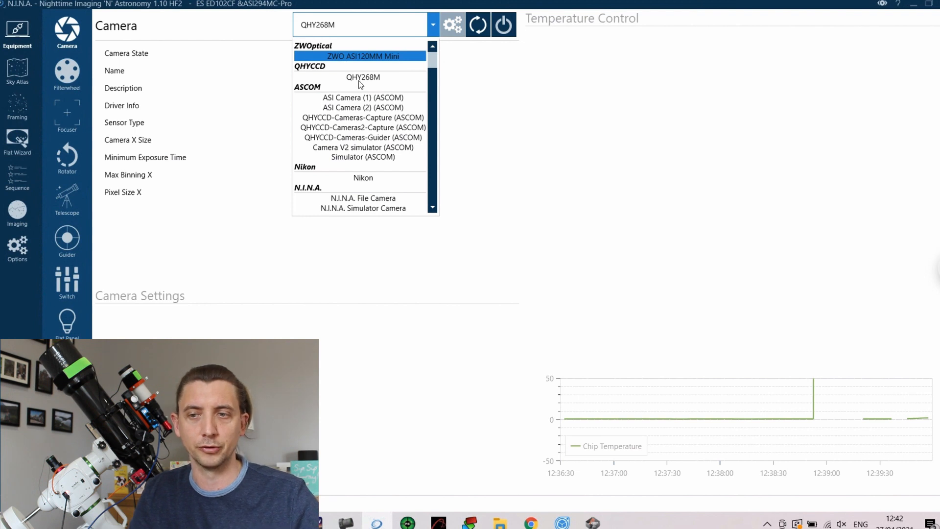
mouse_move(359, 156)
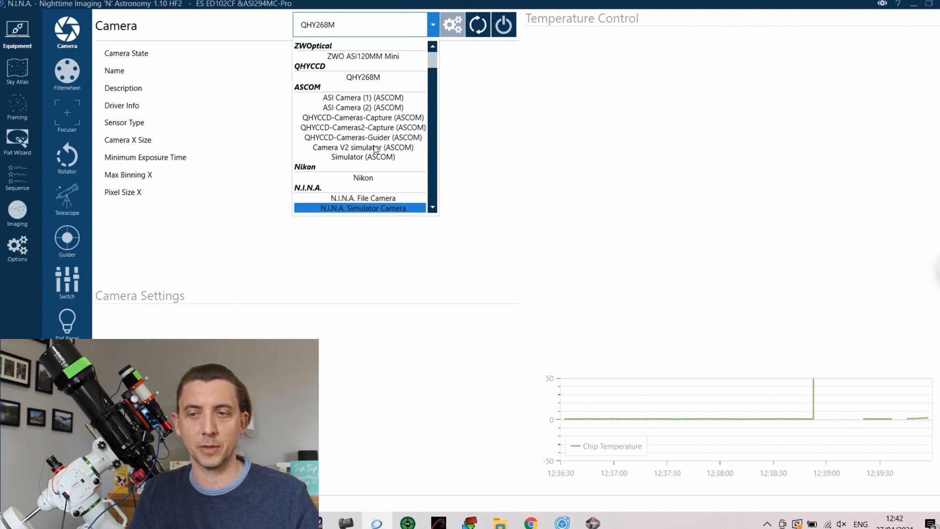
left_click(362, 77)
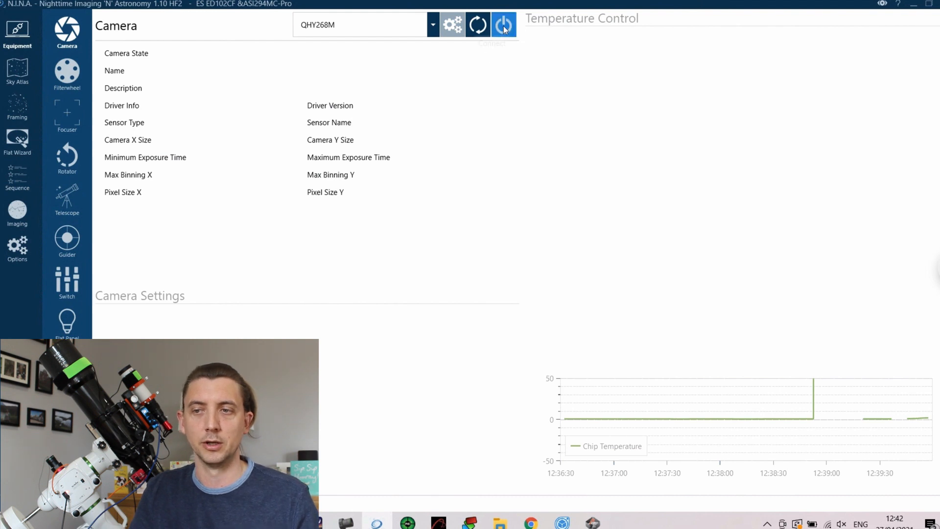
left_click(503, 24)
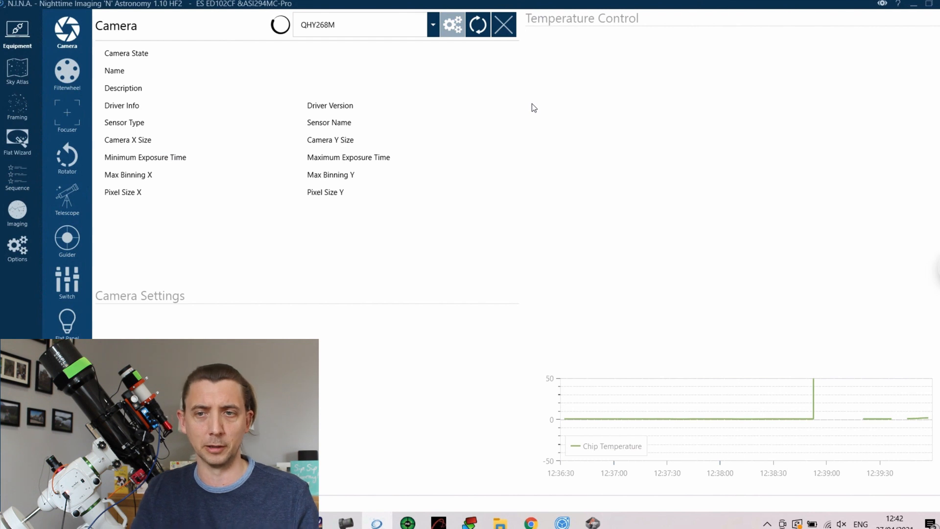
Finish connecting the QHY268M and keep High Gain Mode as its readout mode.
left_click(503, 24)
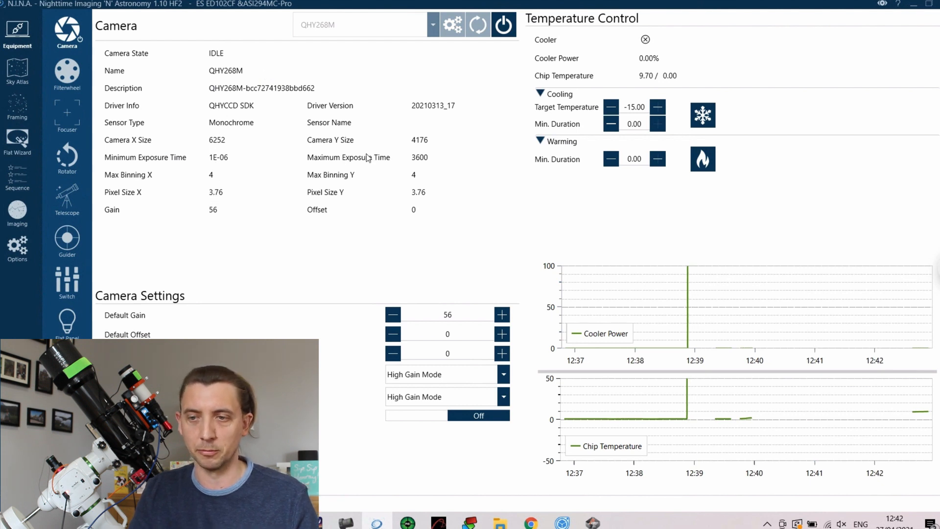
mouse_move(239, 143)
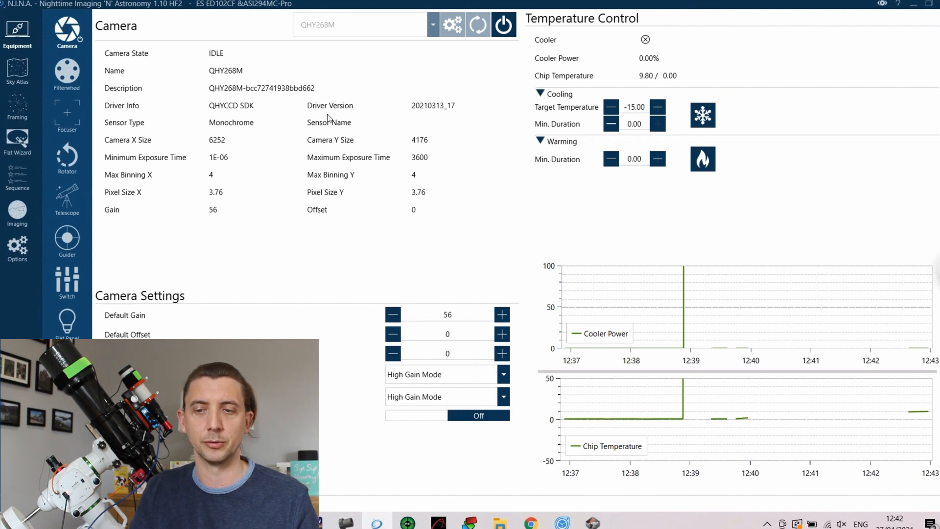
mouse_move(338, 370)
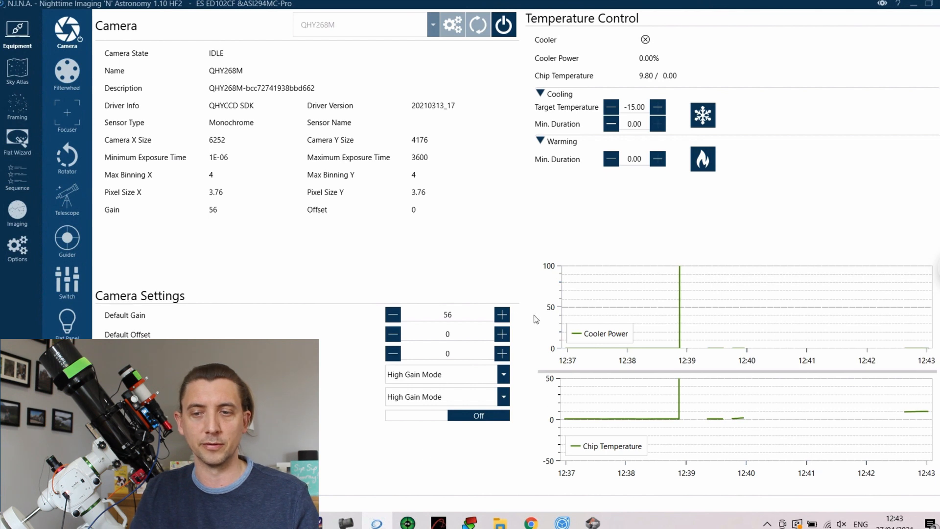
mouse_move(334, 316)
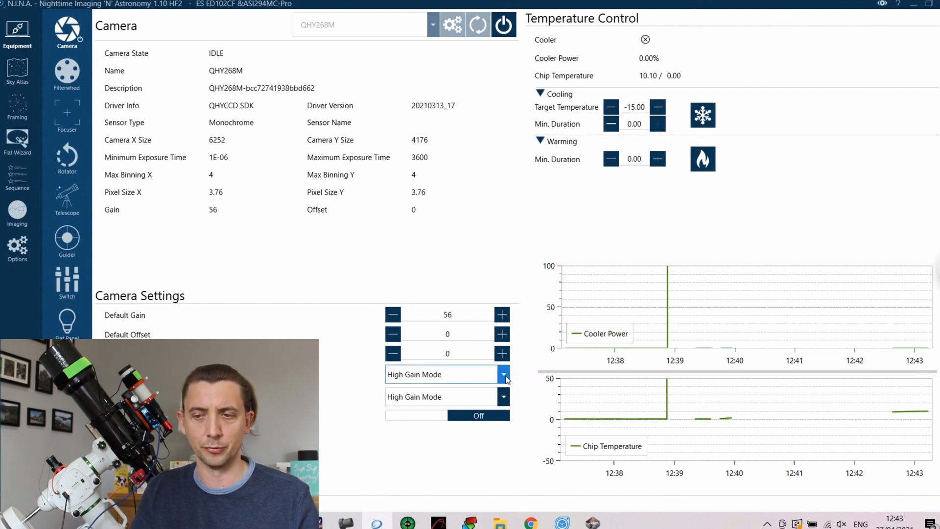
left_click(503, 373)
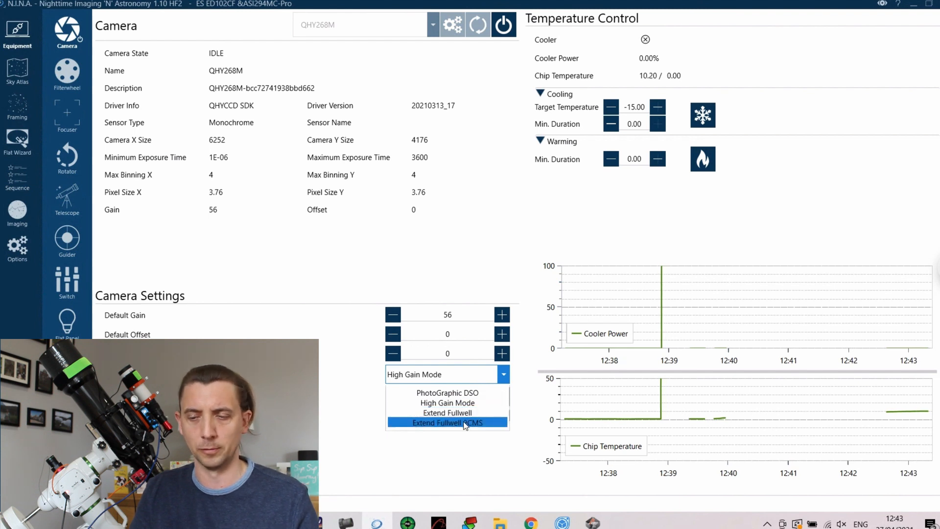
mouse_move(446, 412)
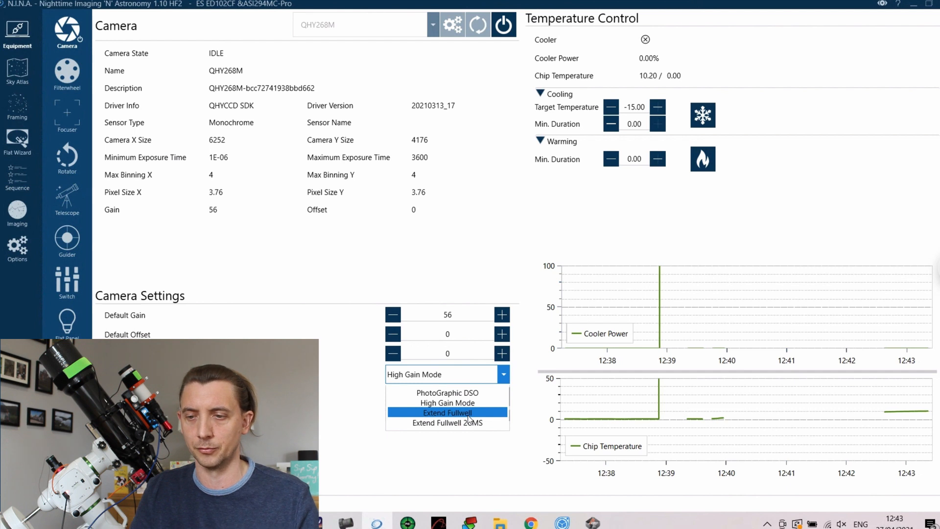
mouse_move(472, 402)
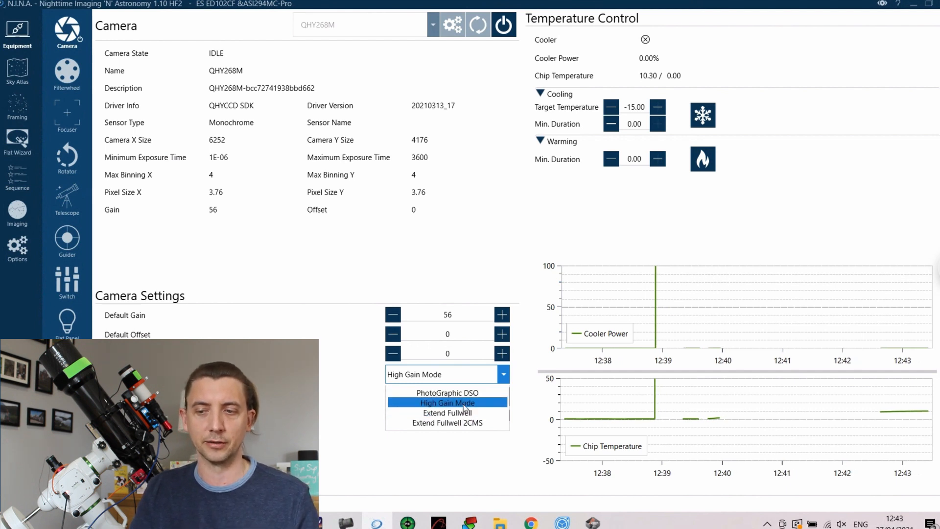
left_click(447, 402)
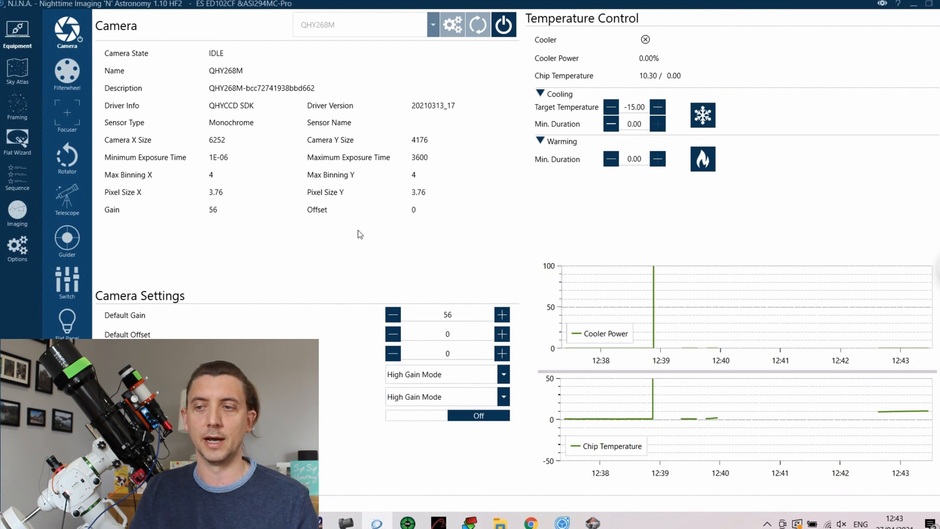
mouse_move(334, 329)
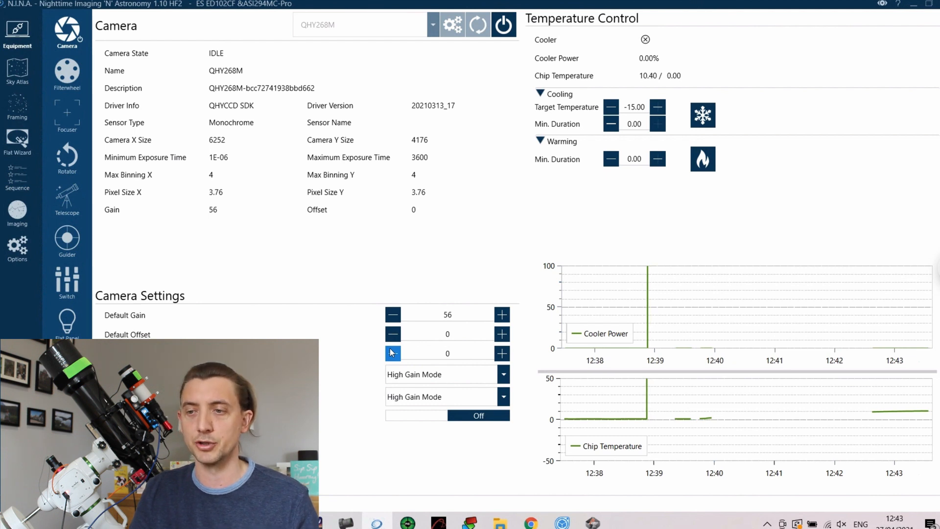
mouse_move(687, 210)
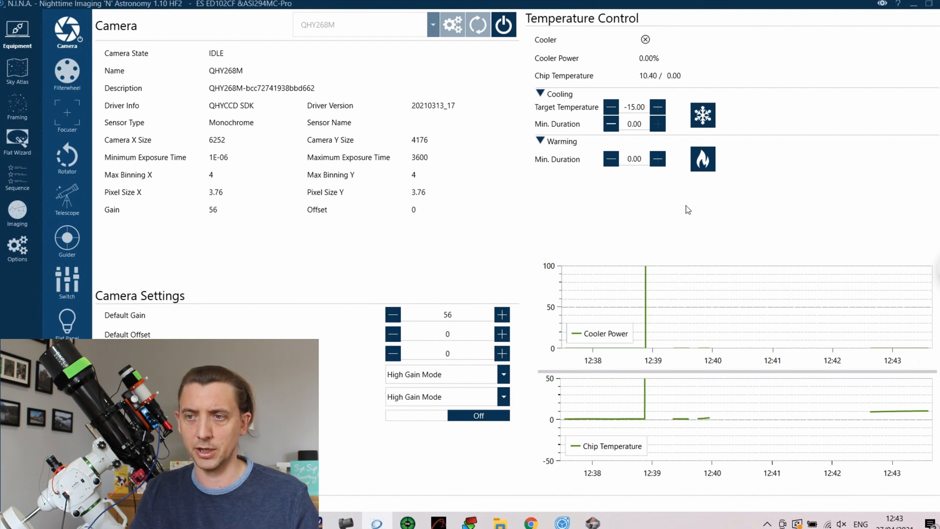
mouse_move(858, 133)
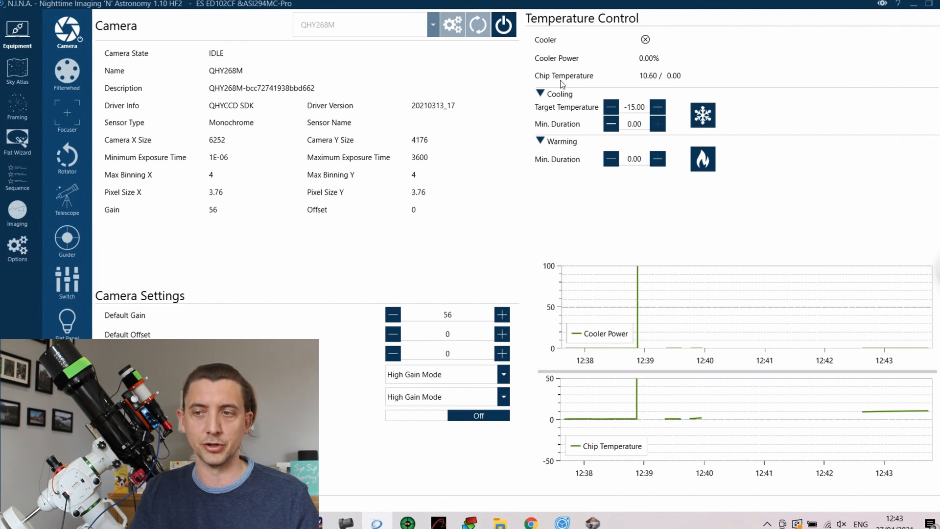
mouse_move(626, 88)
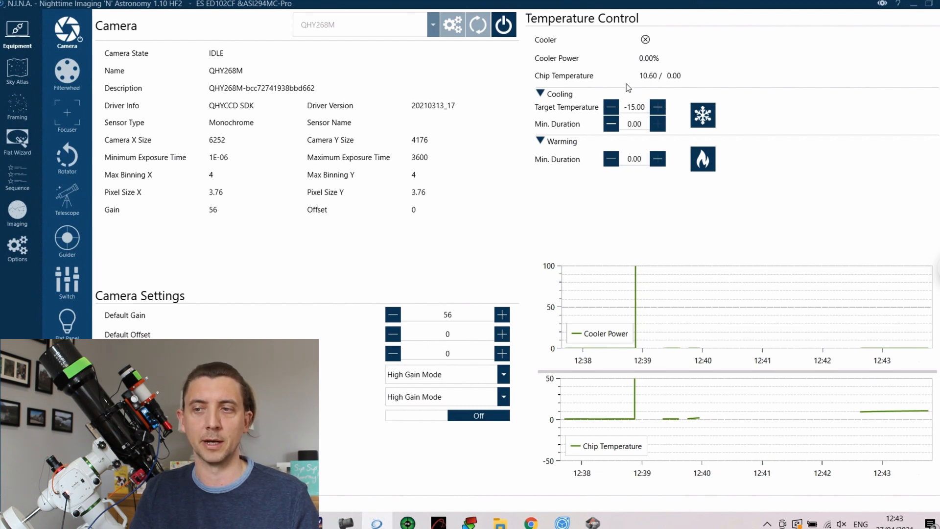
mouse_move(703, 115)
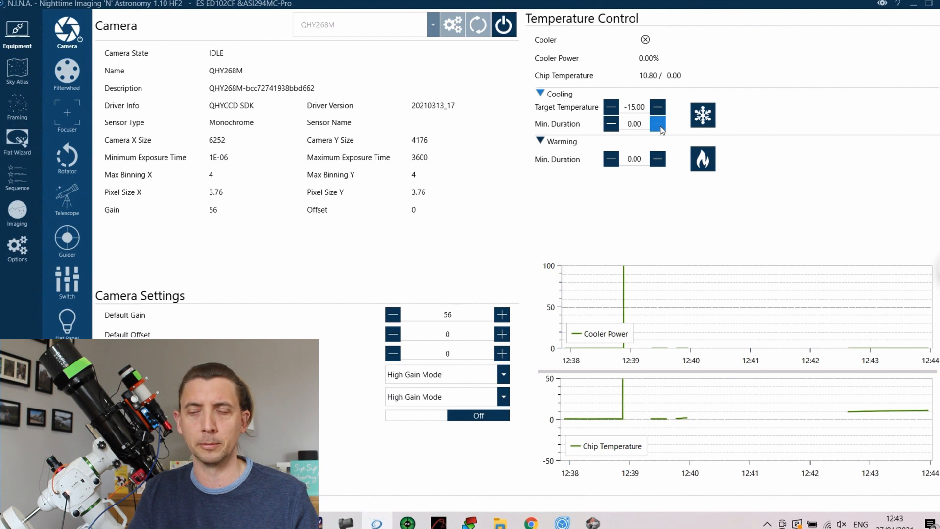
mouse_move(637, 132)
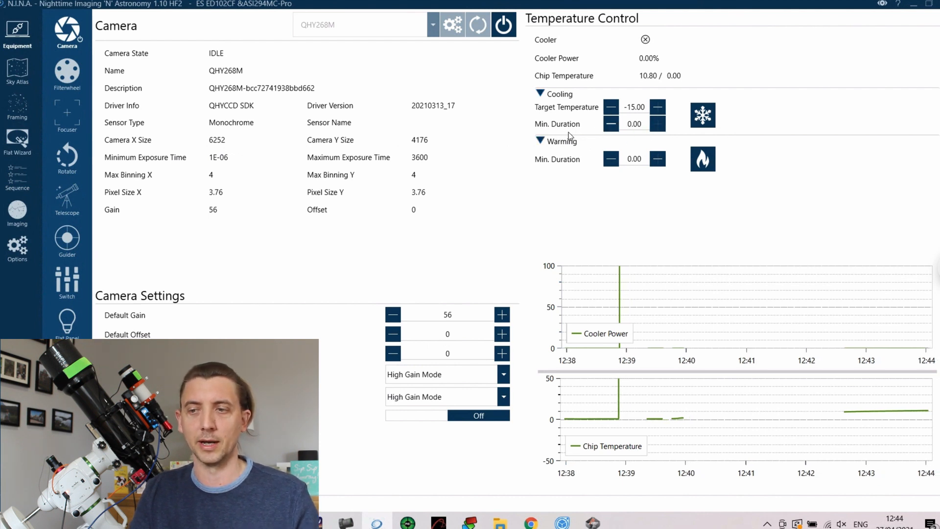
Start cooling the QHY268M toward a −15 °C target at full cooler power.
left_click(702, 116)
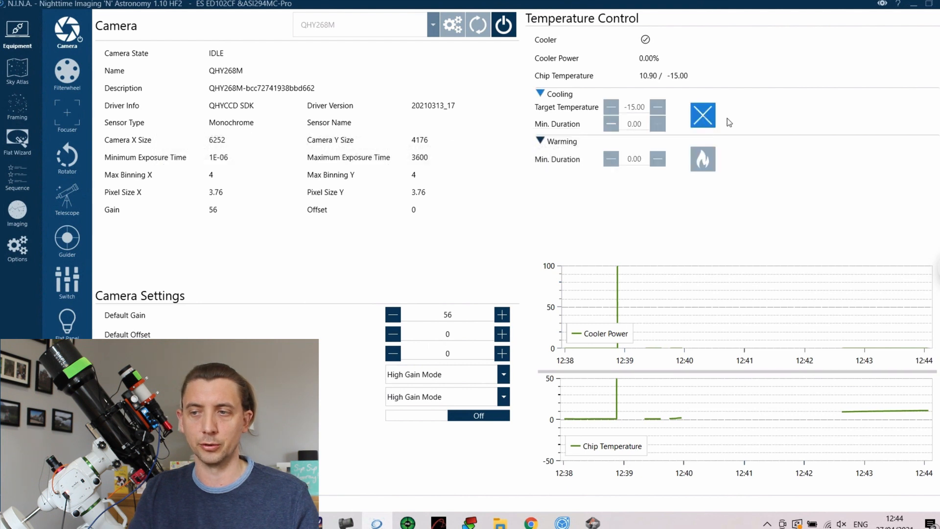
left_click(701, 115)
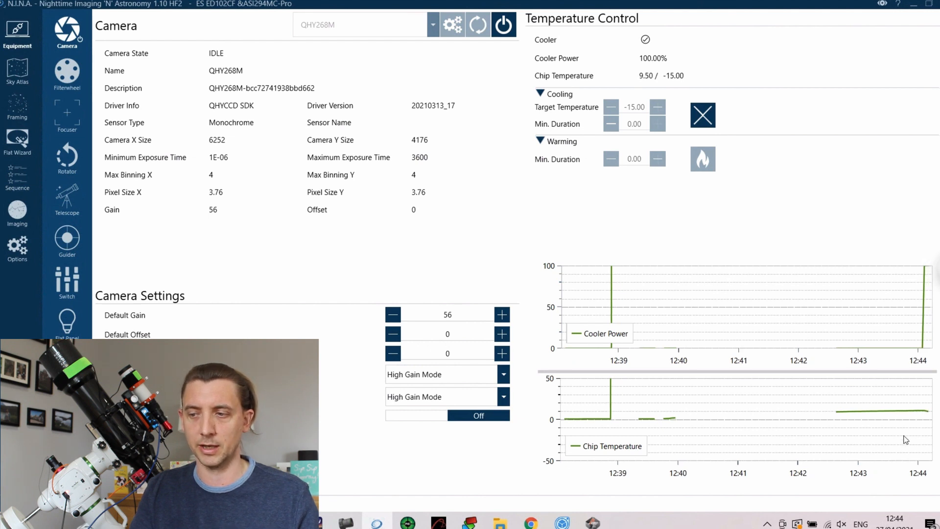
mouse_move(928, 418)
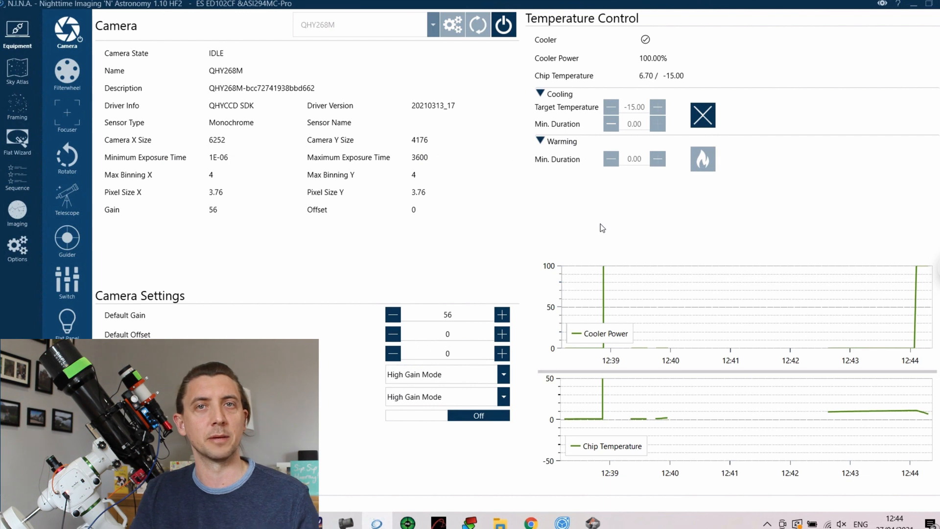
mouse_move(585, 262)
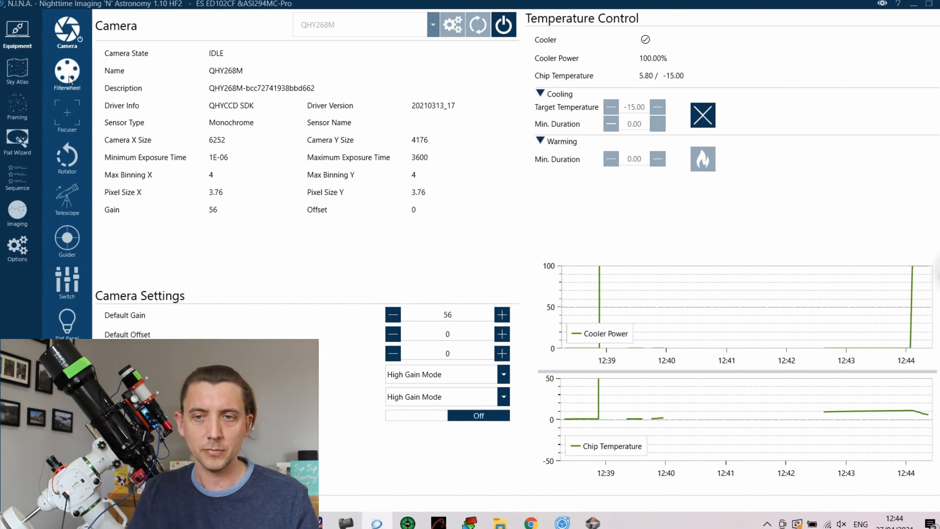
Connect the QHY268M 7-slot filter wheel and choose a filter from its seven slots.
left_click(67, 71)
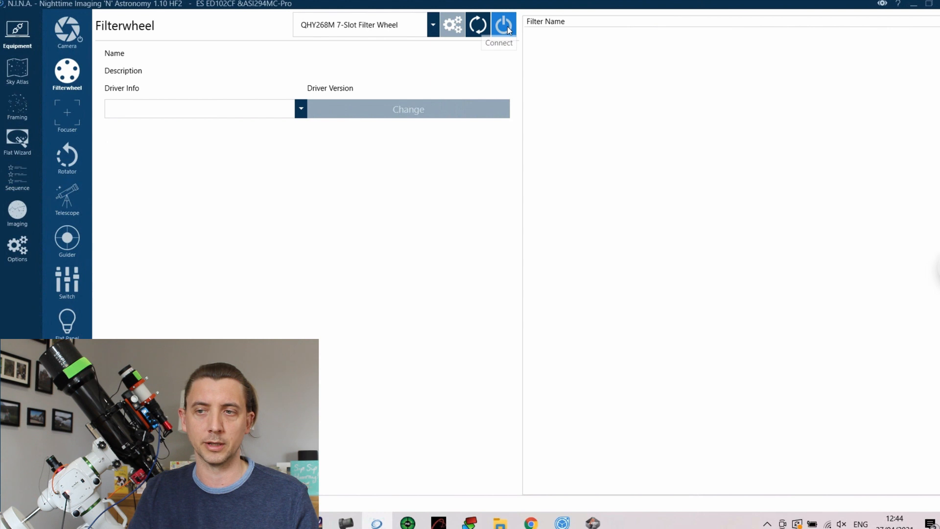
left_click(503, 24)
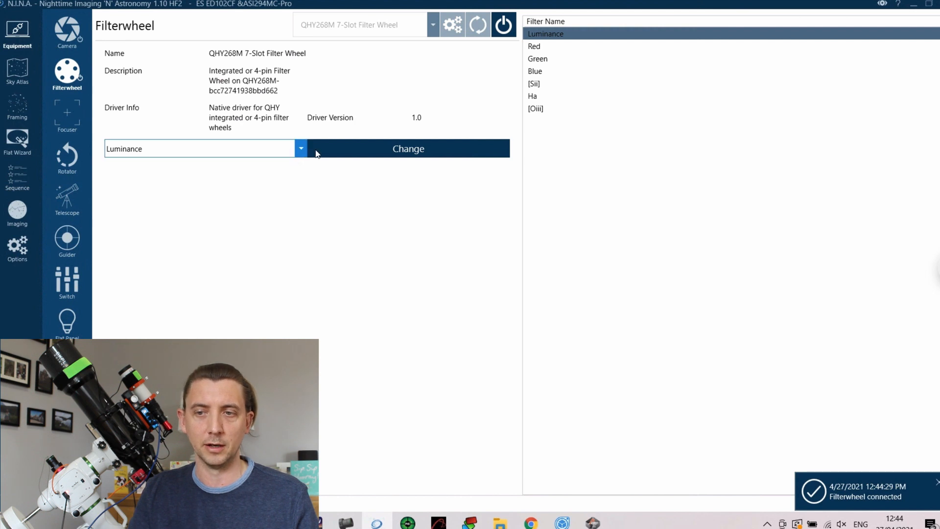
left_click(300, 148)
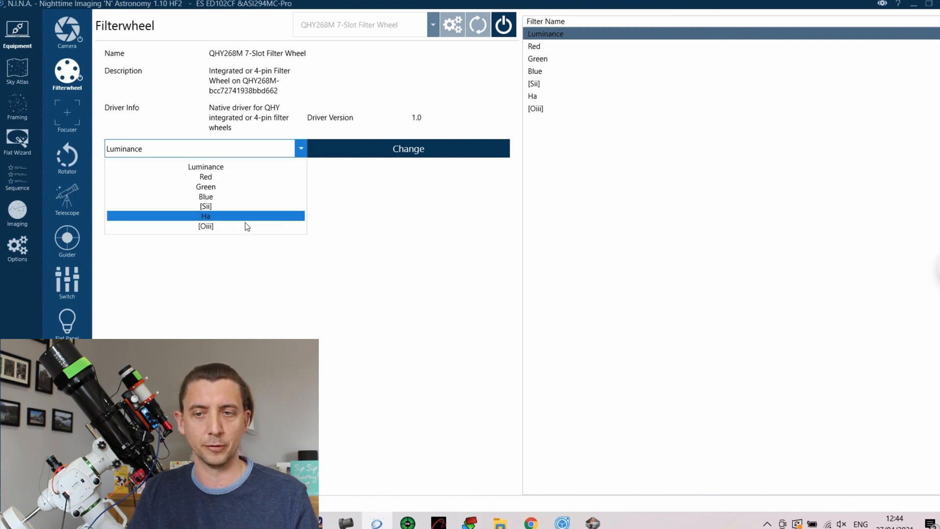
left_click(205, 196)
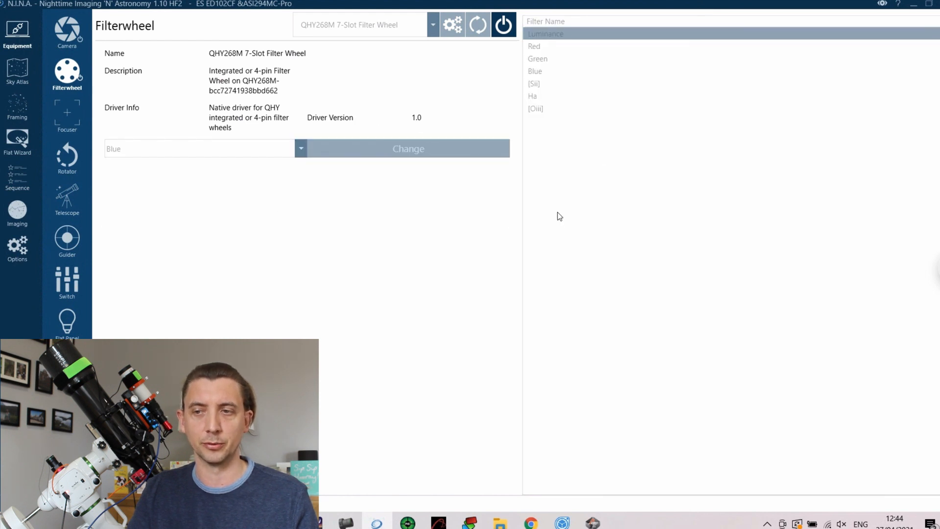
left_click(534, 71)
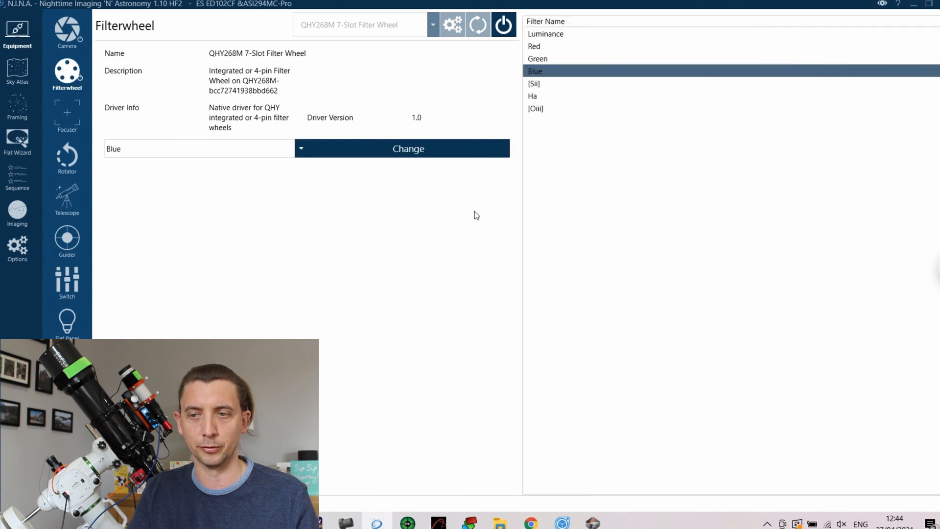
mouse_move(554, 36)
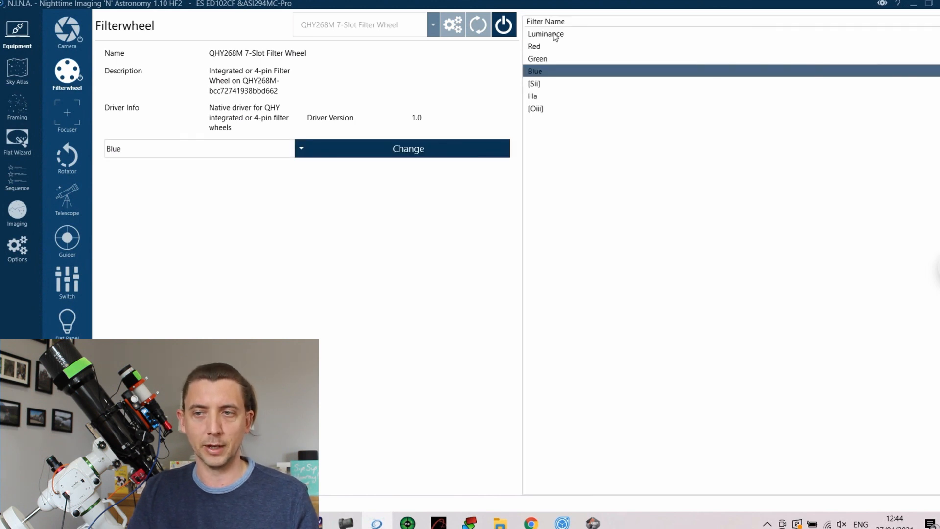
mouse_move(555, 43)
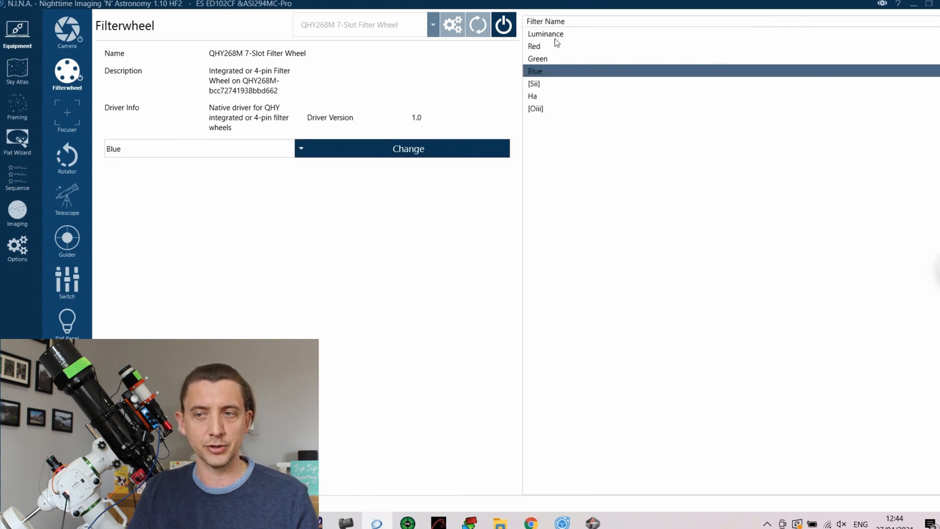
mouse_move(533, 115)
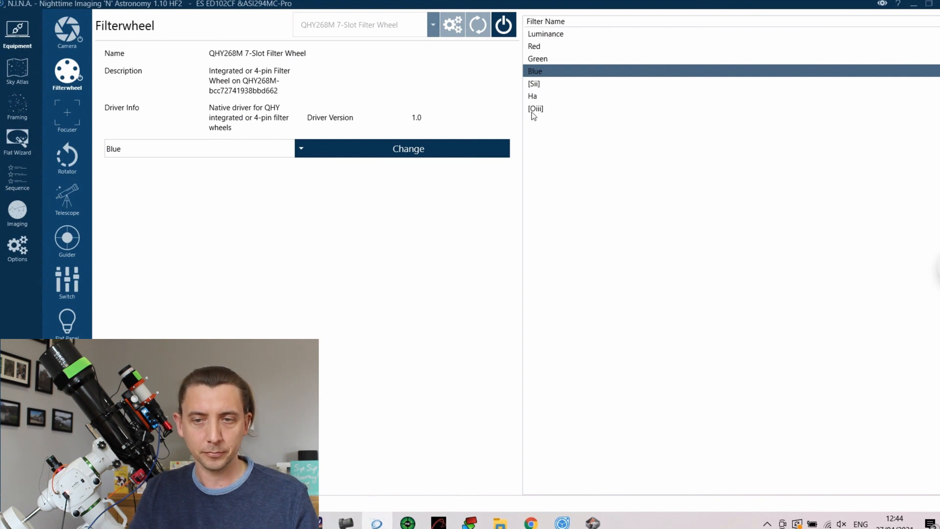
left_click(17, 245)
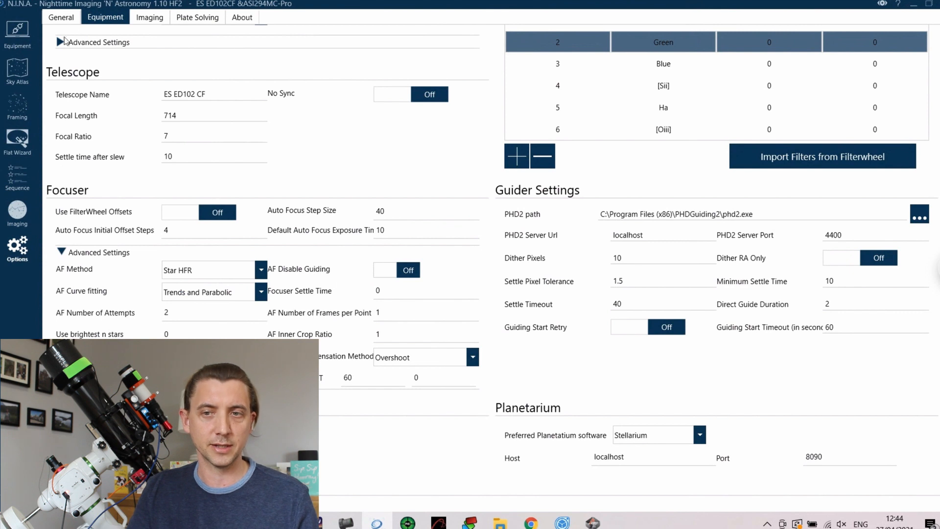
mouse_move(238, 249)
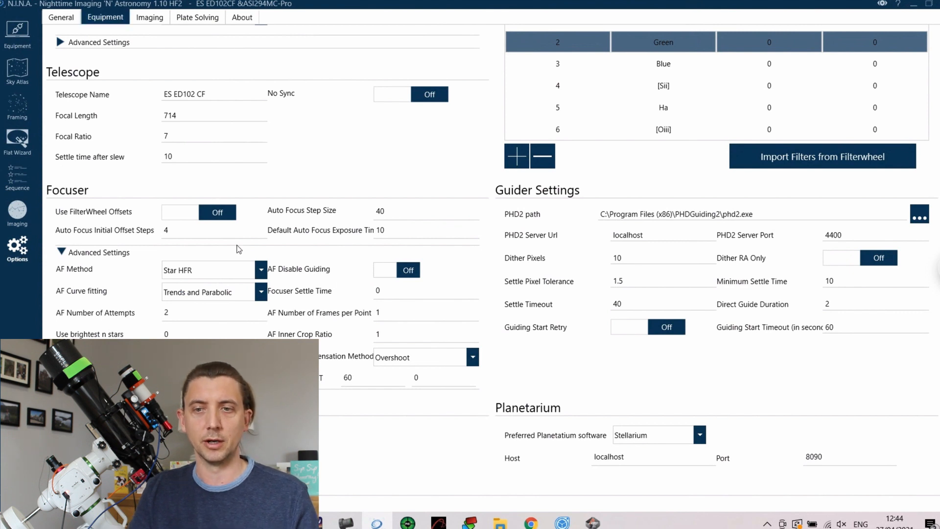
scroll("up", 3)
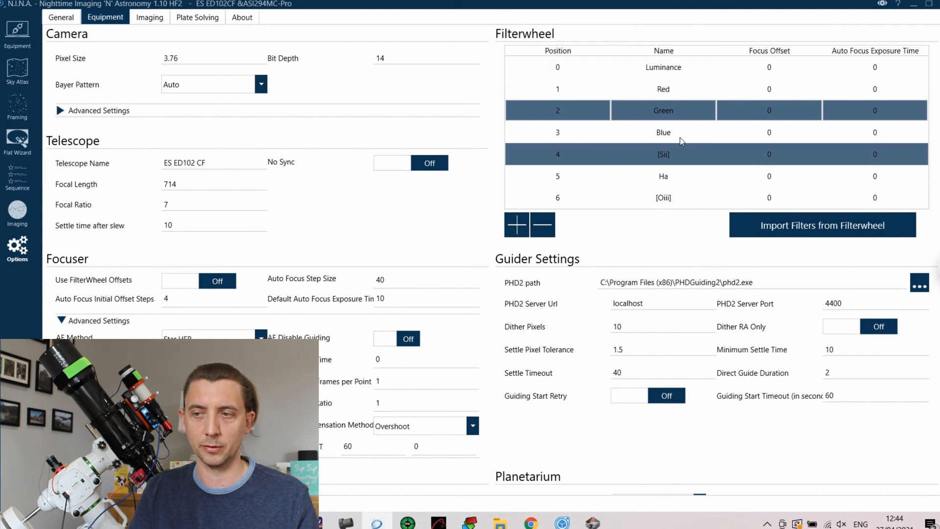
left_click(662, 89)
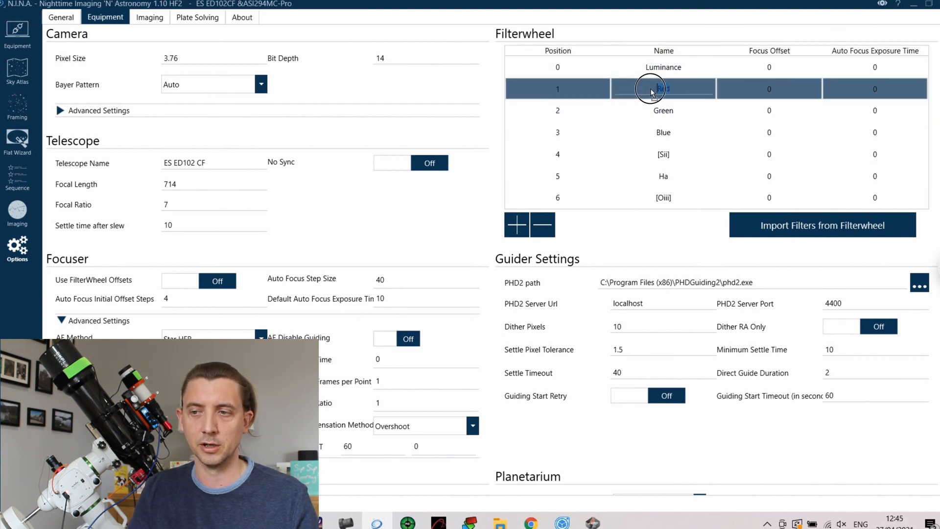
left_click(663, 89)
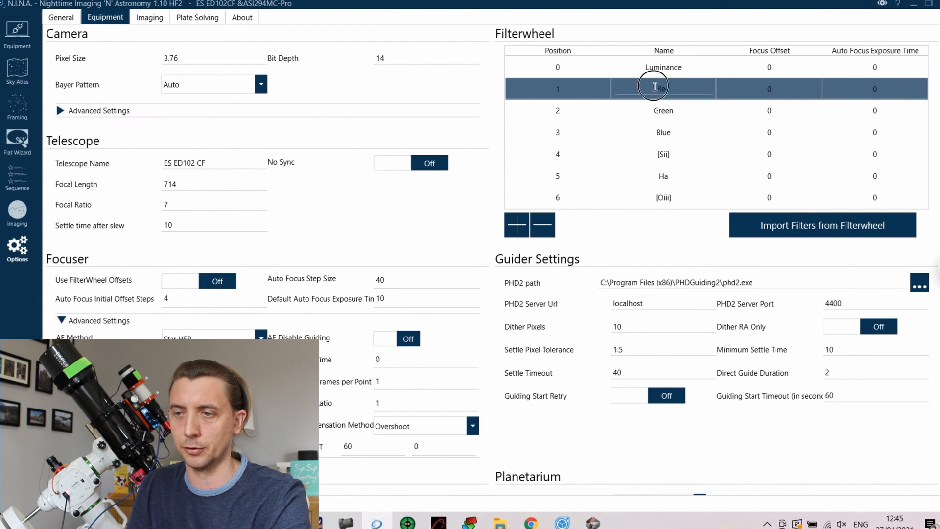
triple_click(663, 89)
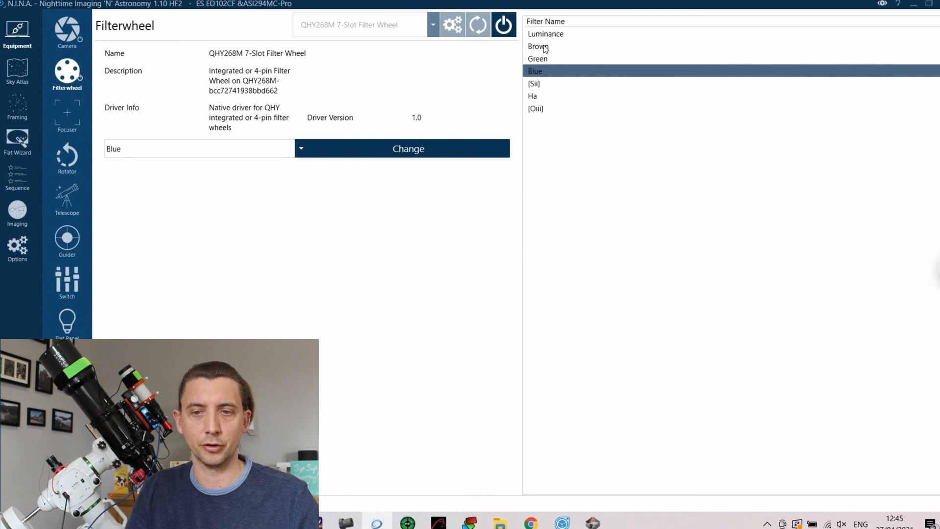
left_click(17, 247)
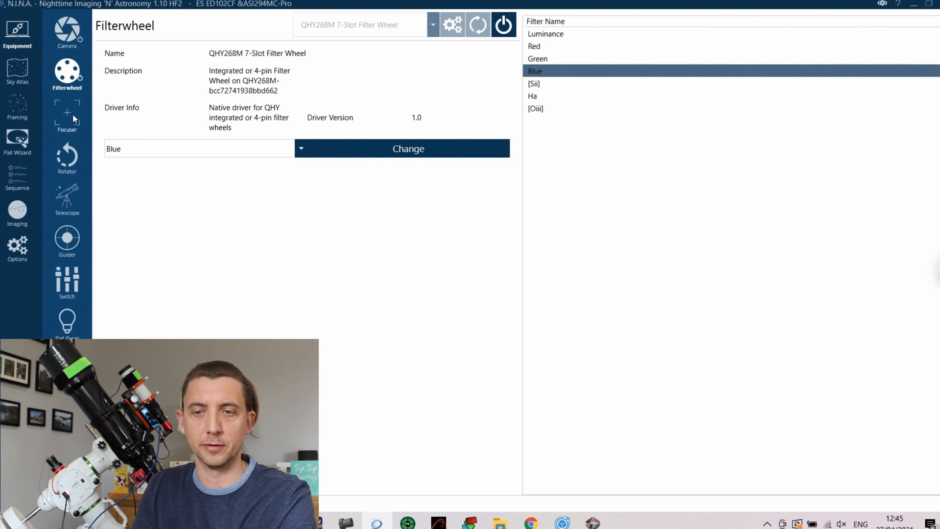
Connect the ZWO focuser so it reports position 20710 and temperature 21.97.
left_click(66, 110)
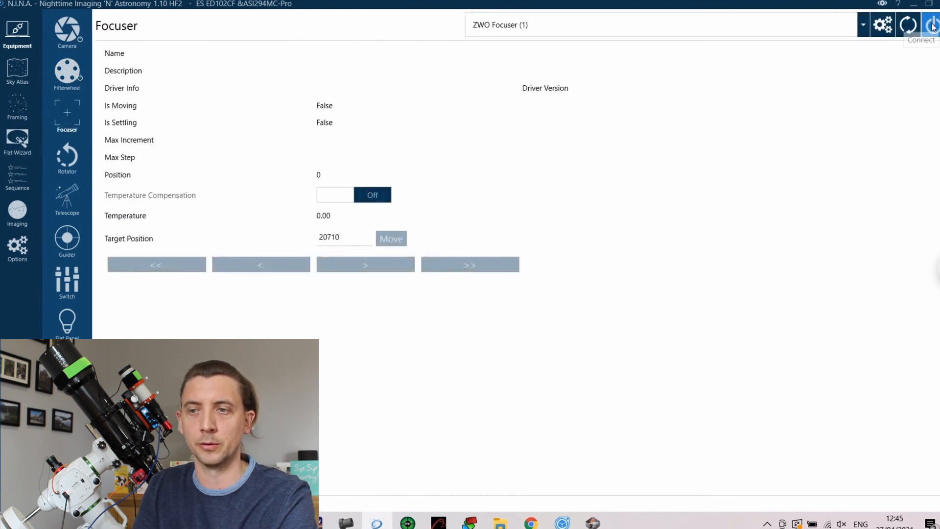
left_click(931, 25)
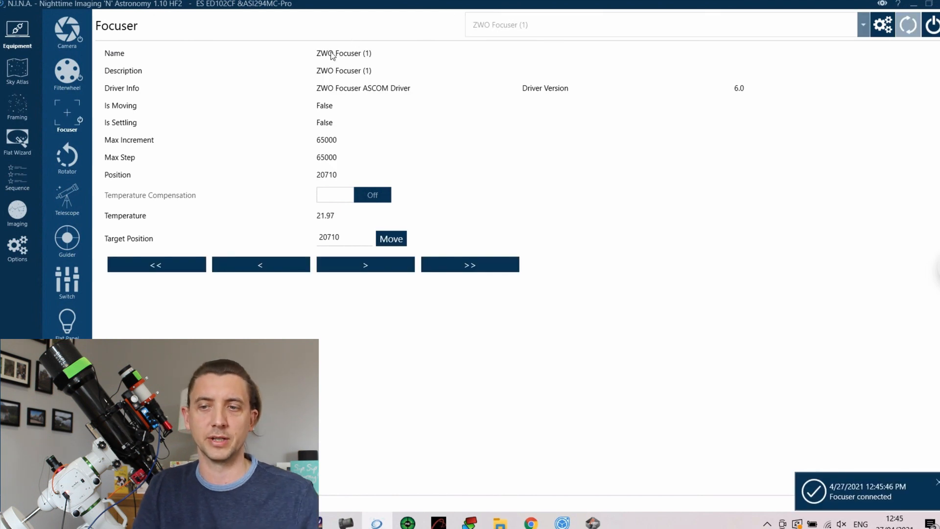
mouse_move(327, 206)
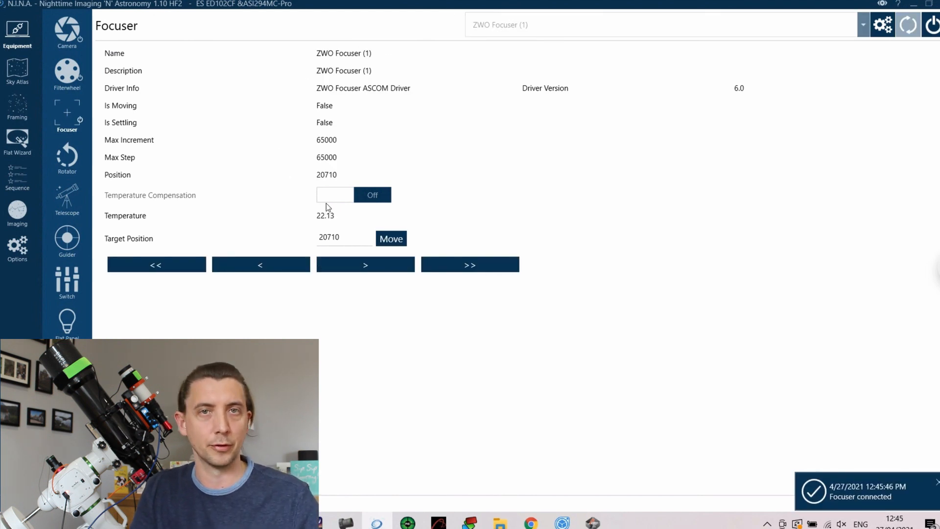
mouse_move(383, 255)
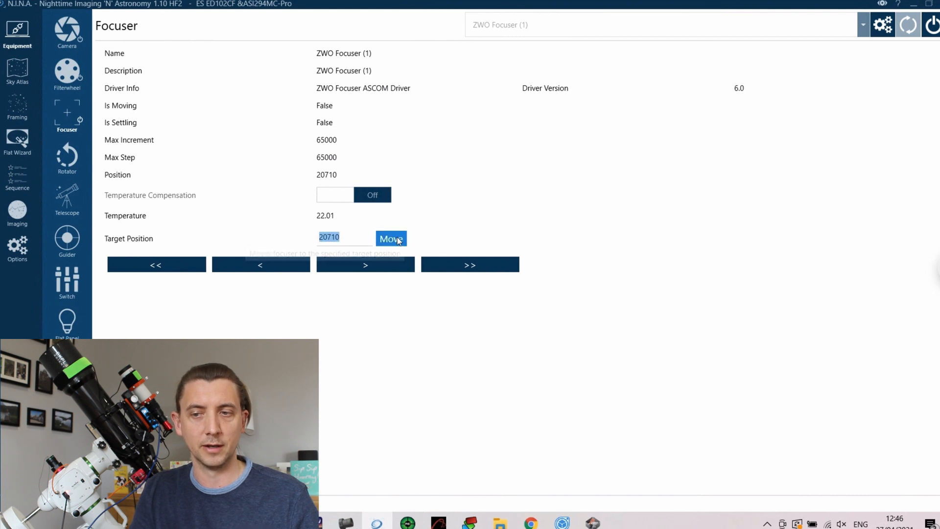
mouse_move(683, 199)
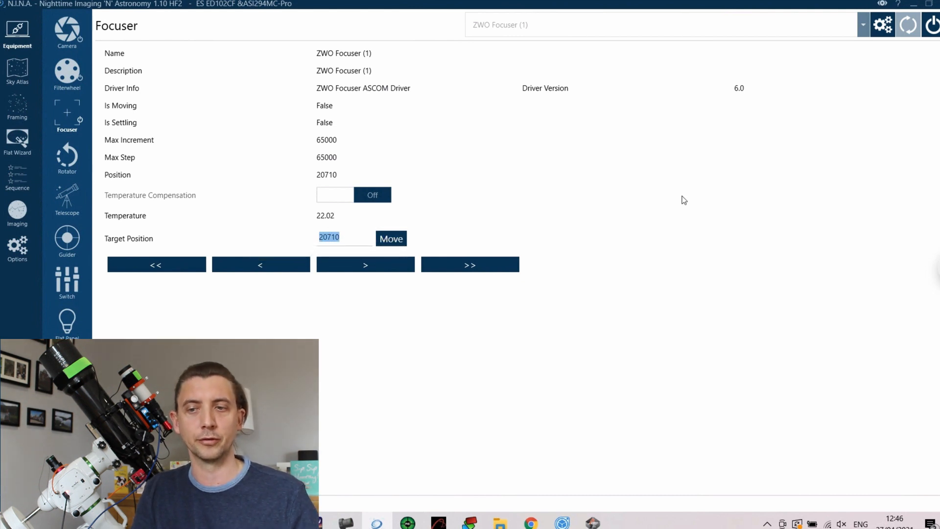
mouse_move(469, 264)
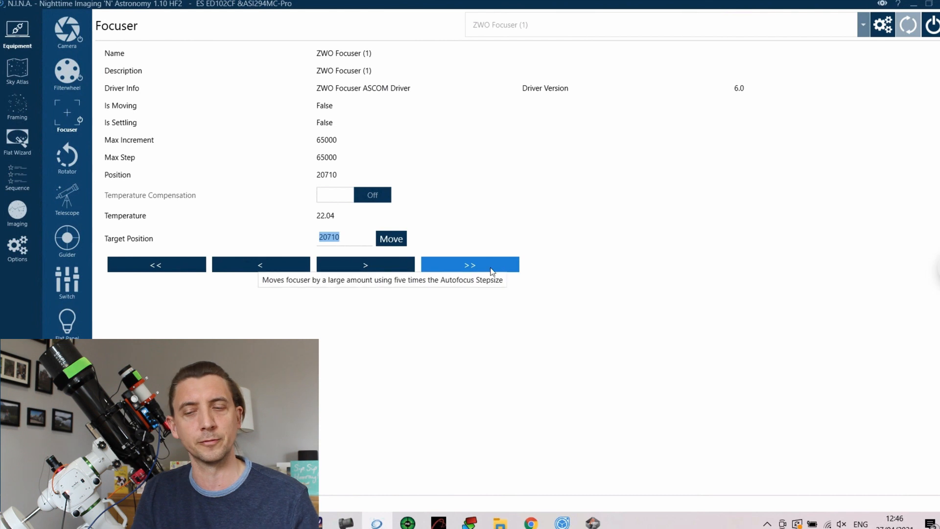
mouse_move(365, 264)
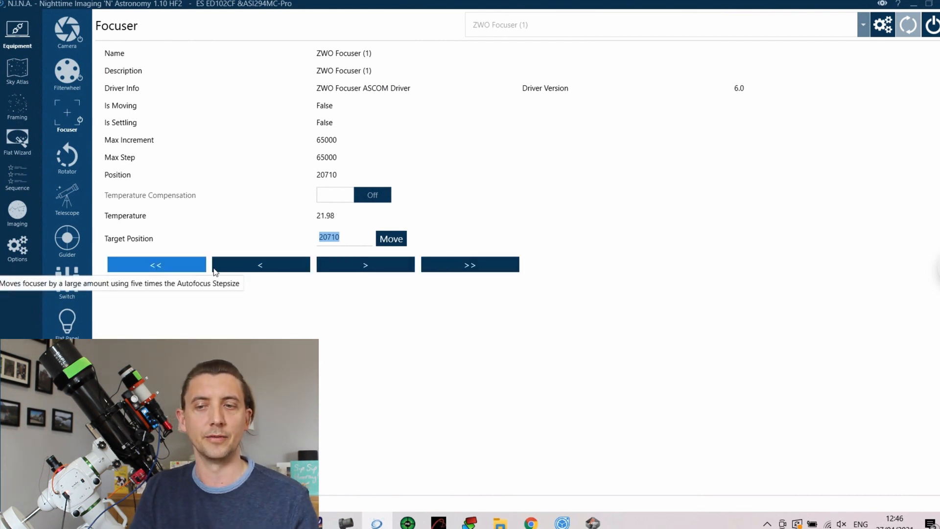
mouse_move(261, 264)
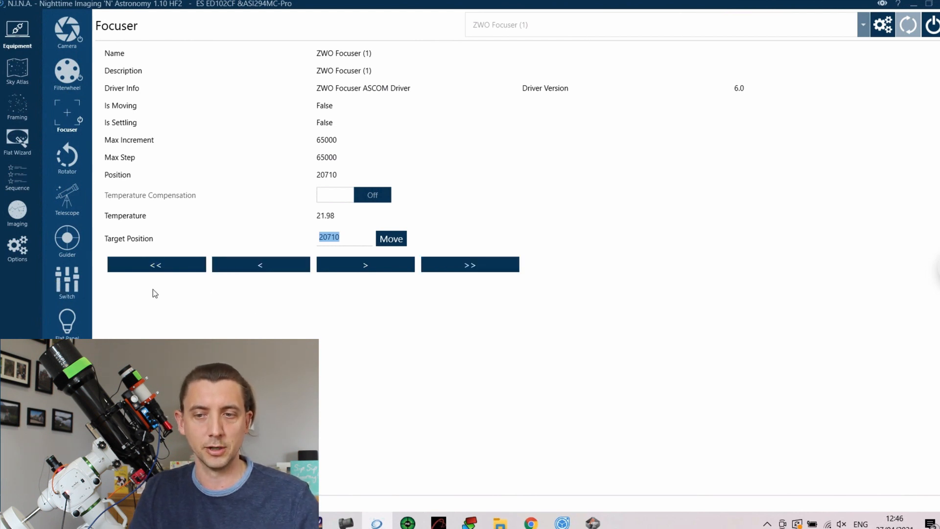
mouse_move(155, 264)
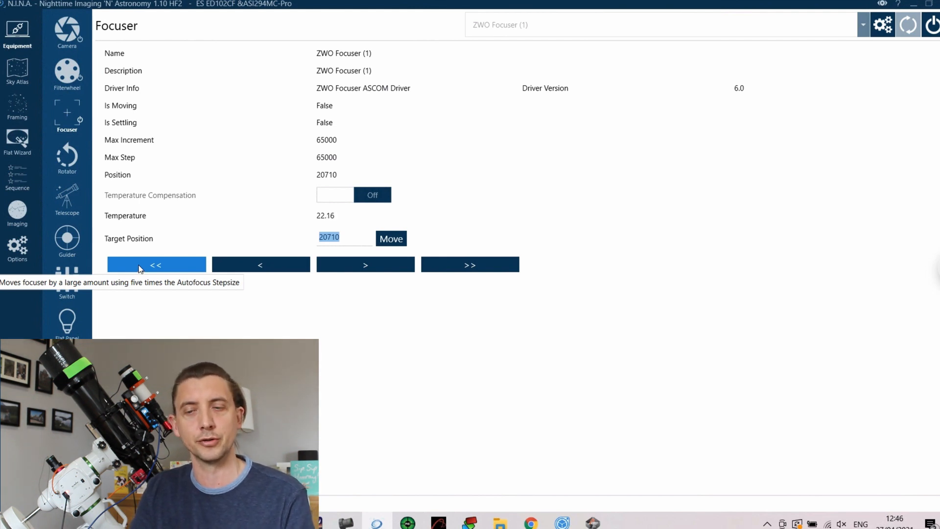
mouse_move(365, 264)
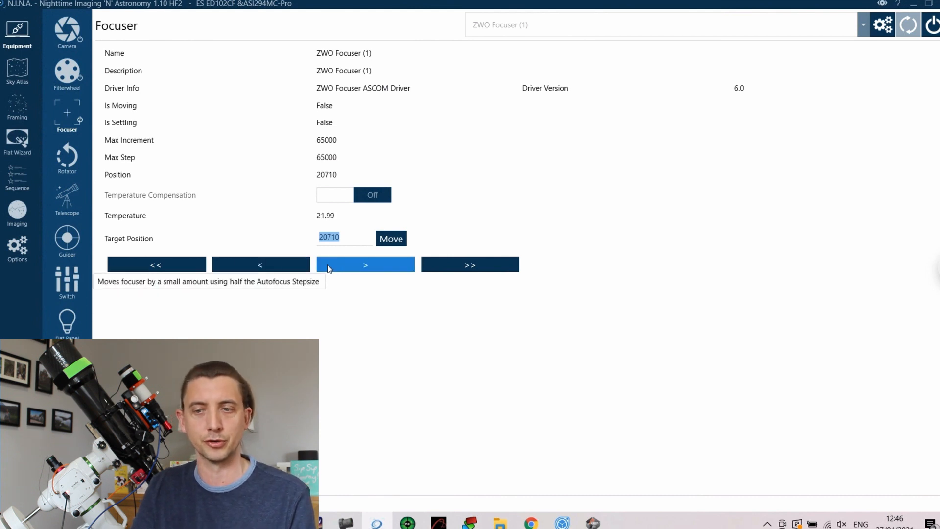
mouse_move(67, 237)
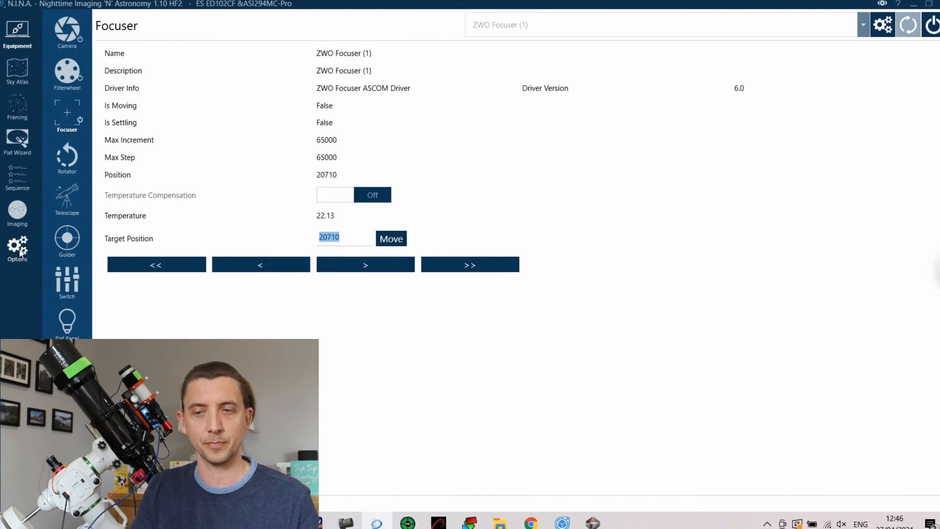
left_click(16, 249)
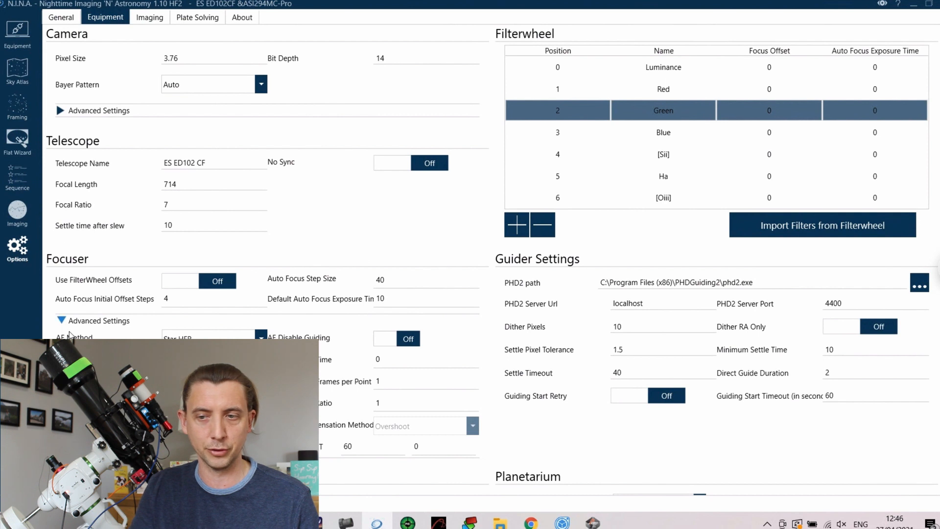
mouse_move(302, 279)
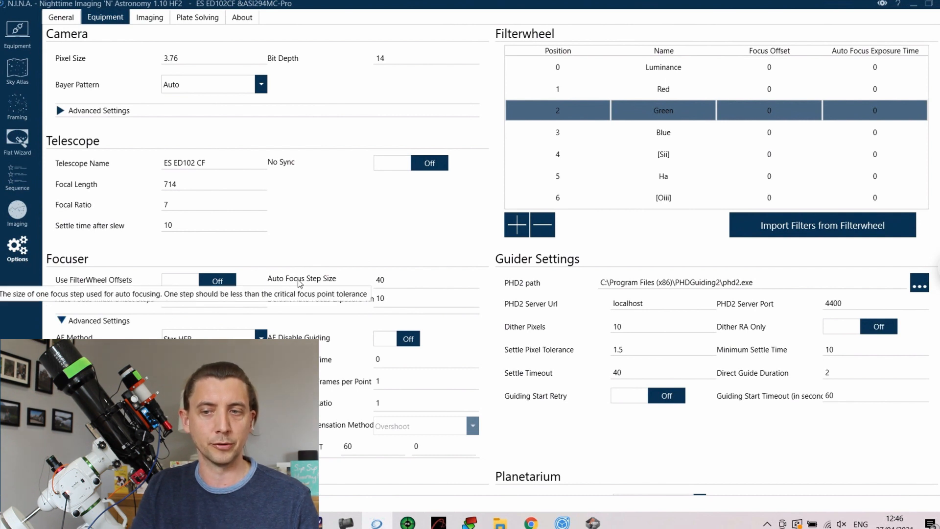
mouse_move(387, 282)
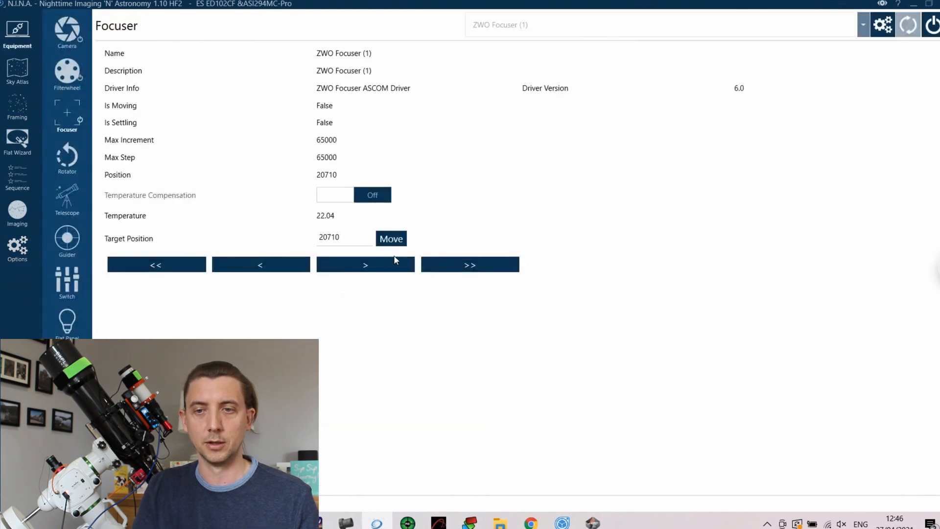
Connect the EQMOD ASCOM HEQ5/6 mount, hide its driver window and nudge it with manual slew.
left_click(67, 201)
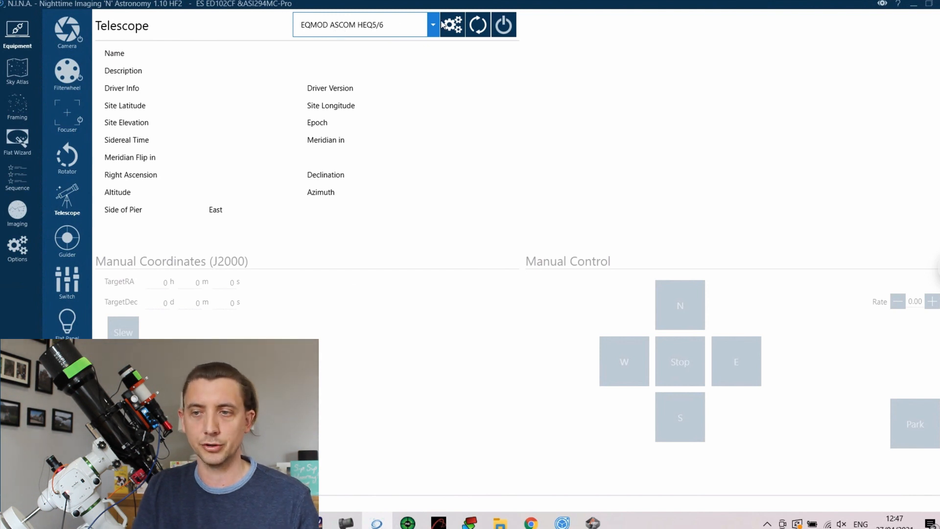
left_click(503, 24)
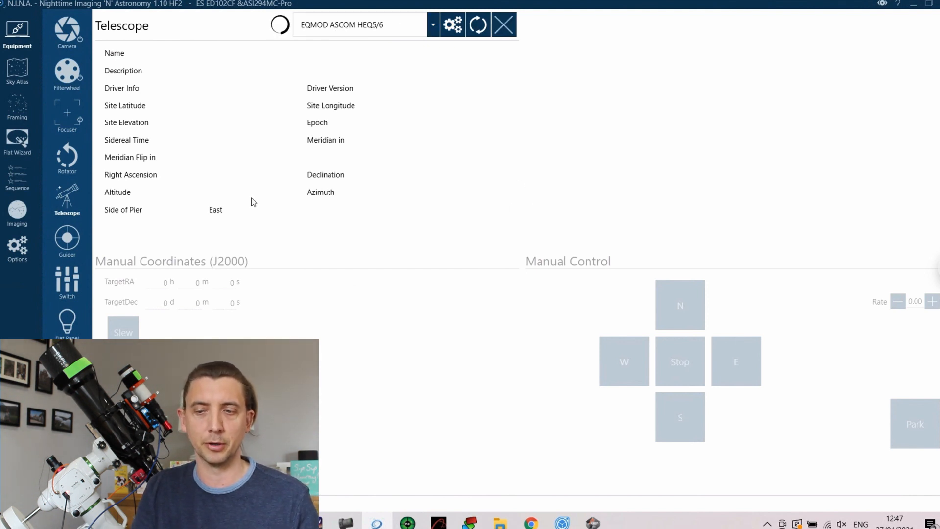
left_click(478, 25)
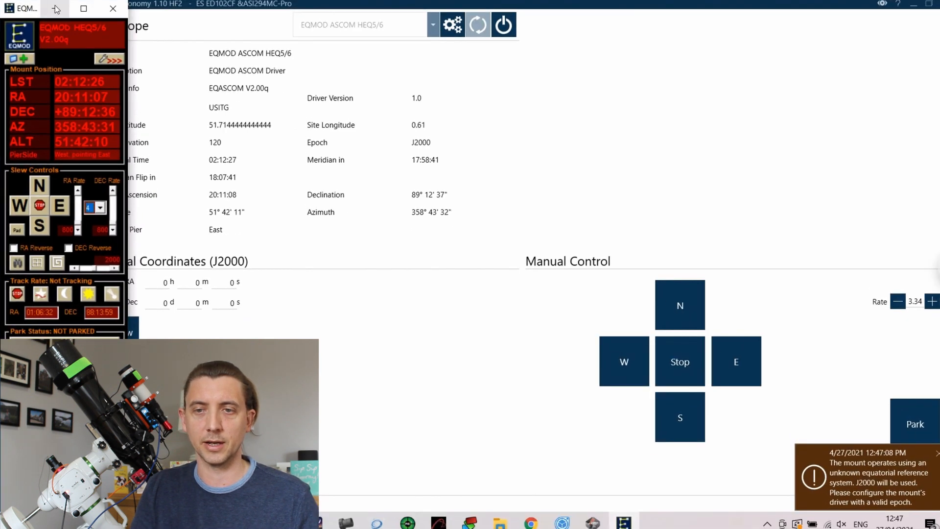
left_click(111, 9)
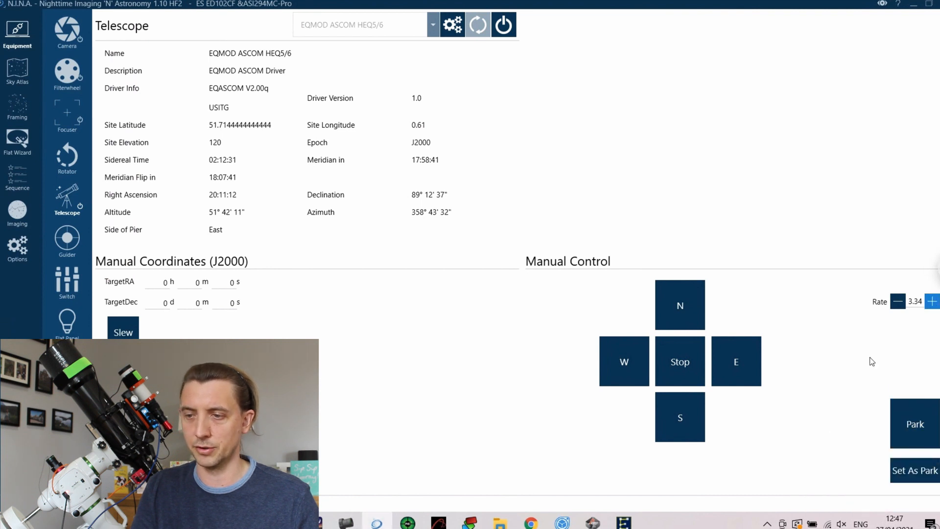
left_click(624, 361)
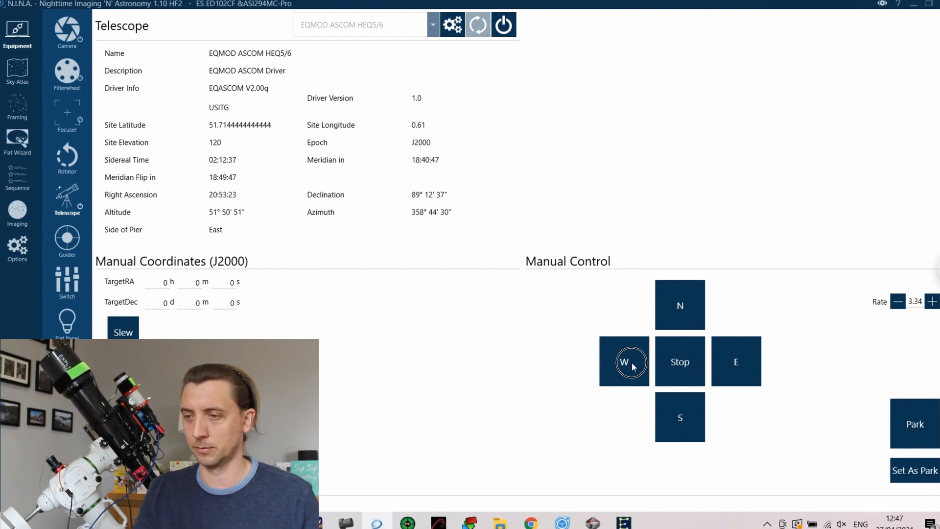
mouse_move(870, 236)
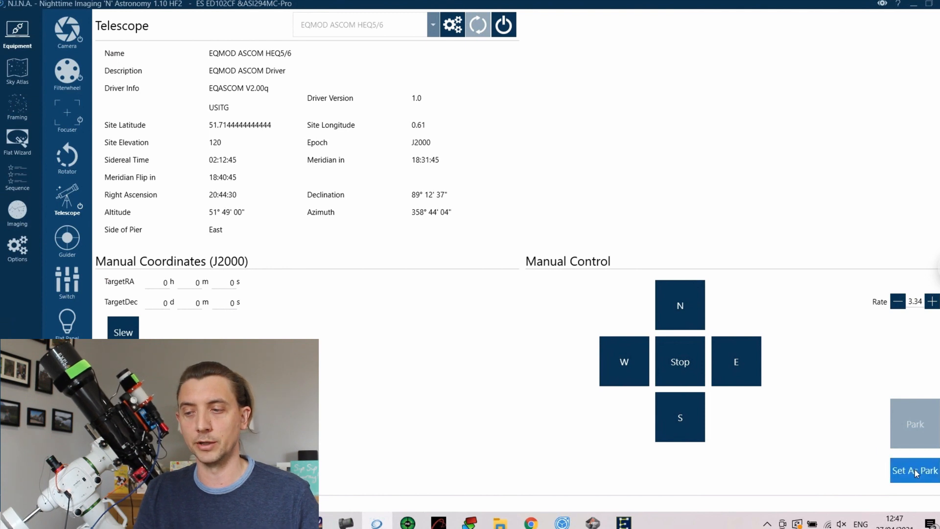
mouse_move(914, 470)
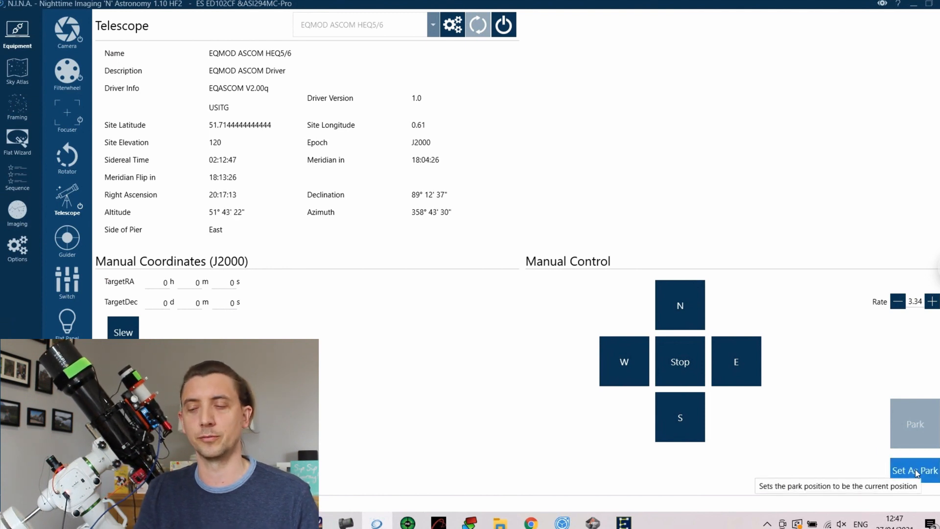
Set the mount's current position as its park position, leaving it parked.
left_click(914, 423)
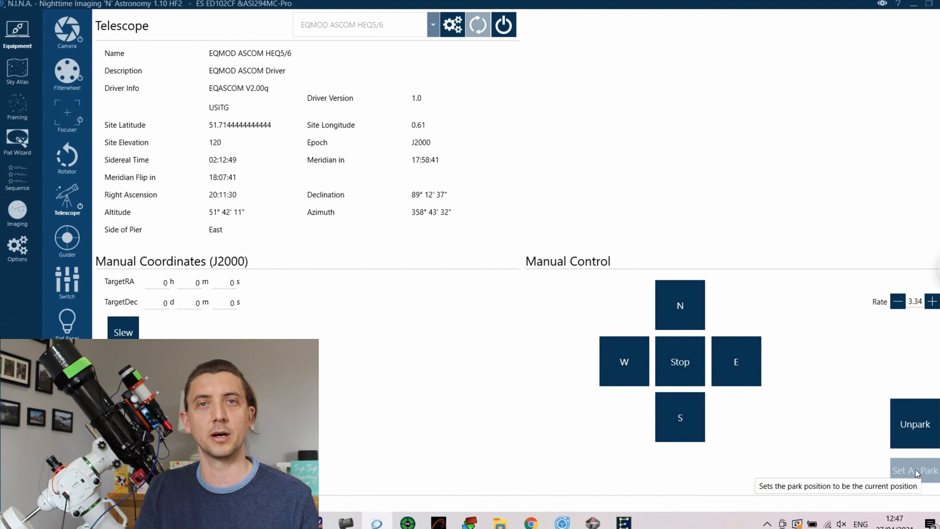
mouse_move(794, 463)
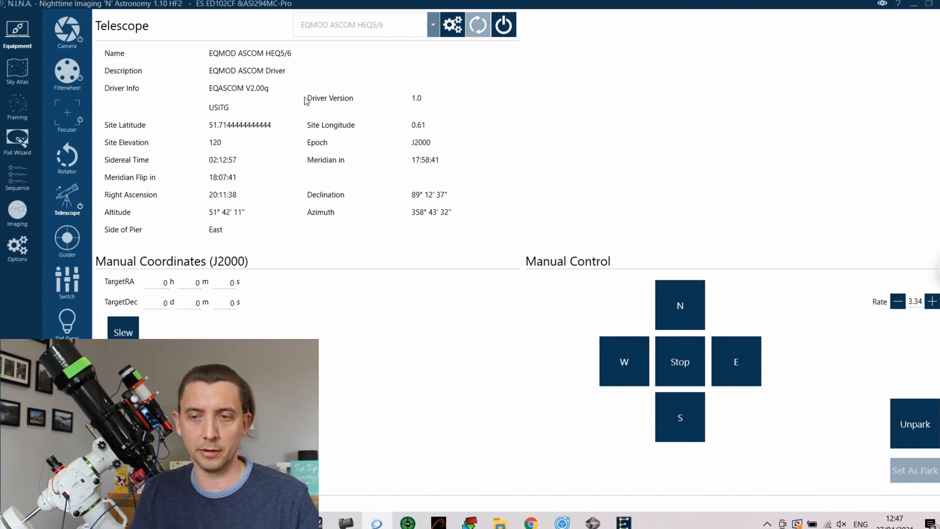
mouse_move(384, 135)
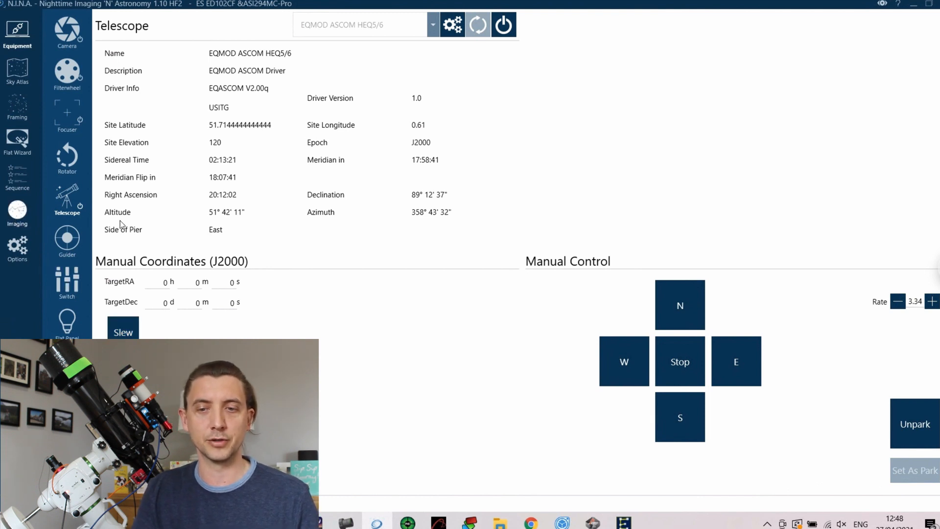
left_click(16, 213)
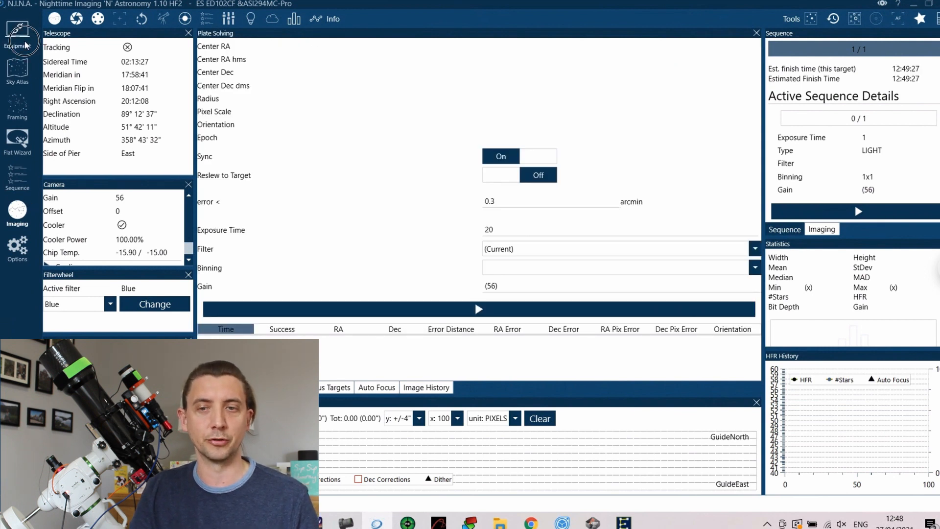
left_click(17, 39)
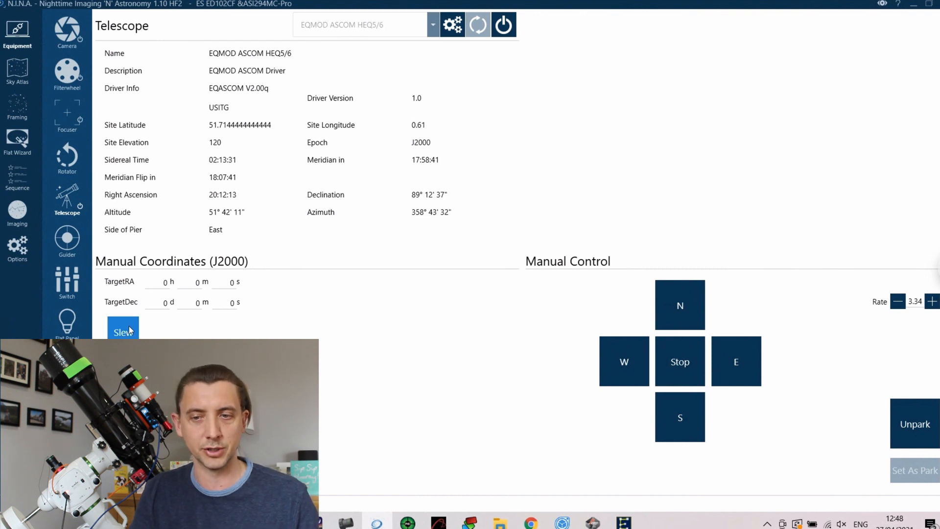
mouse_move(238, 317)
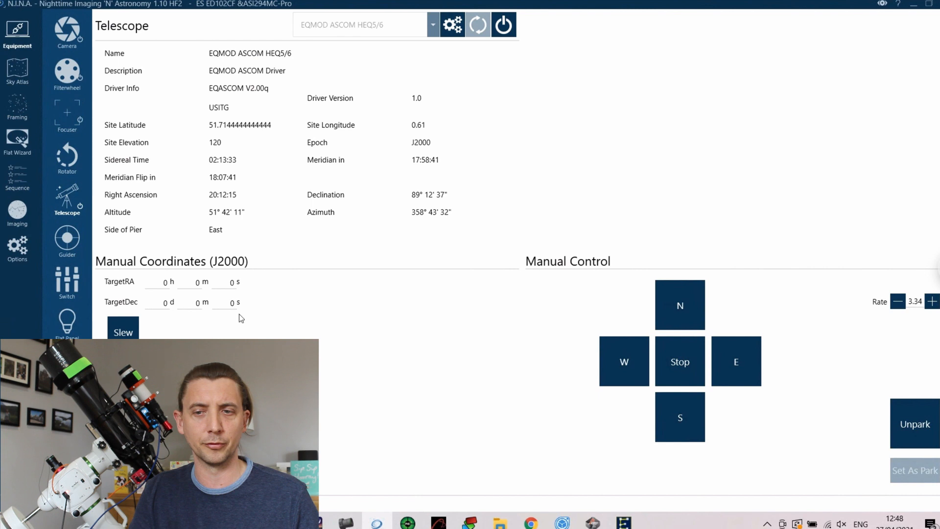
mouse_move(277, 307)
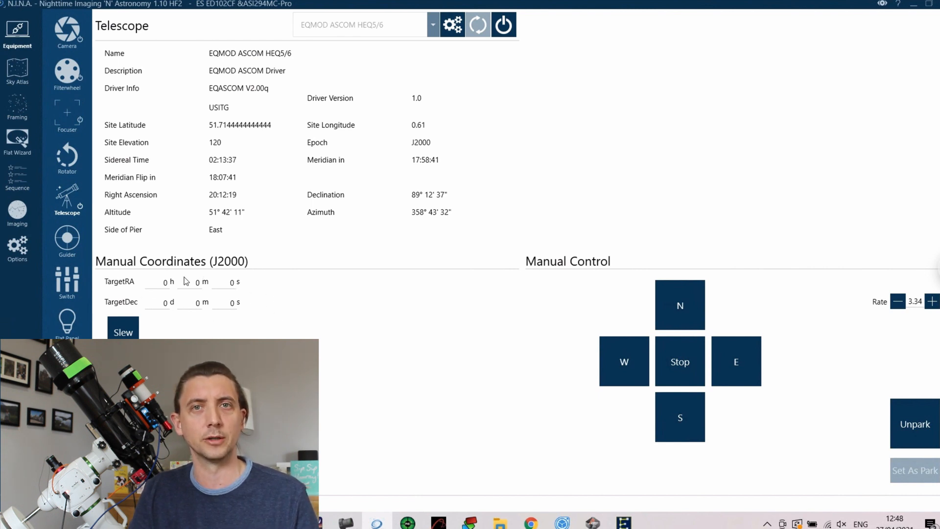
mouse_move(189, 315)
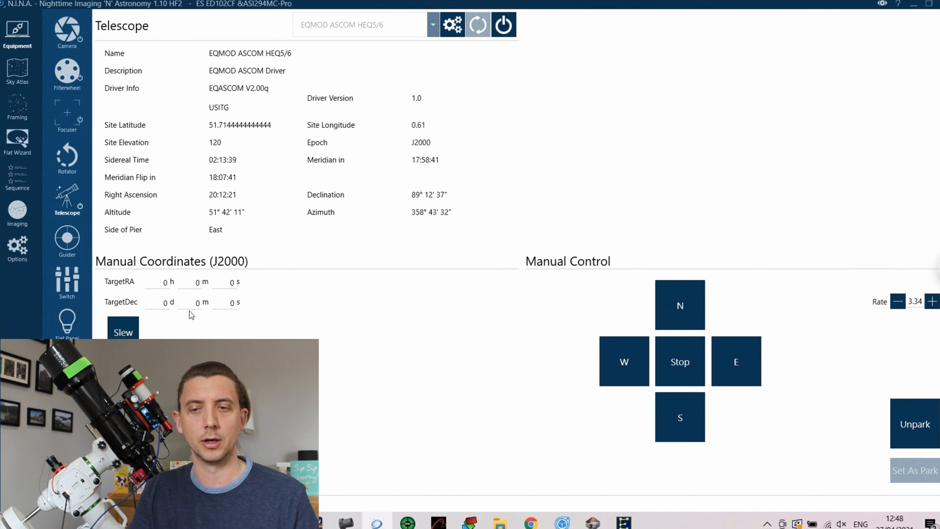
mouse_move(244, 316)
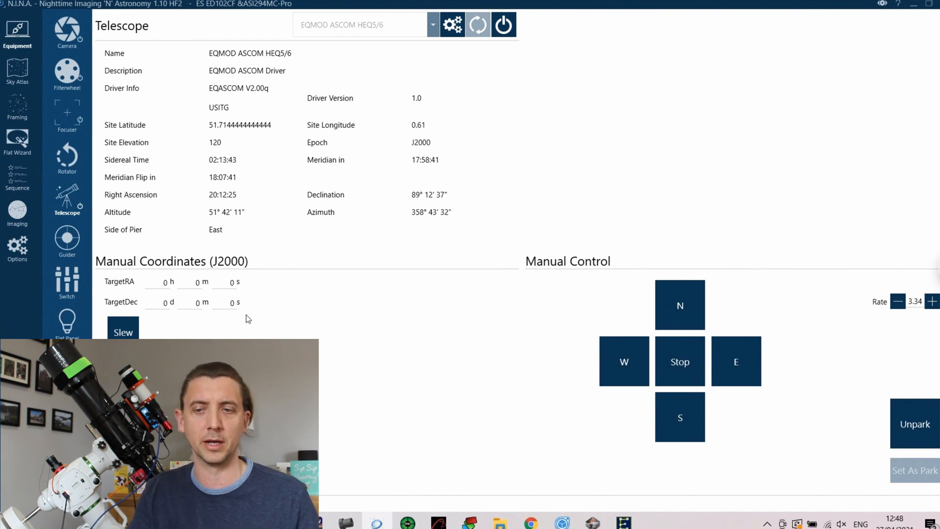
mouse_move(287, 314)
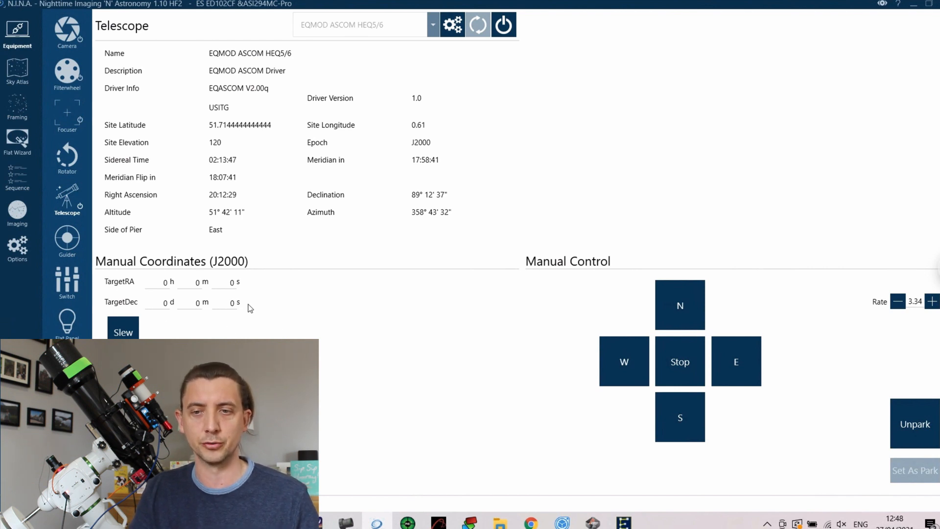
mouse_move(67, 239)
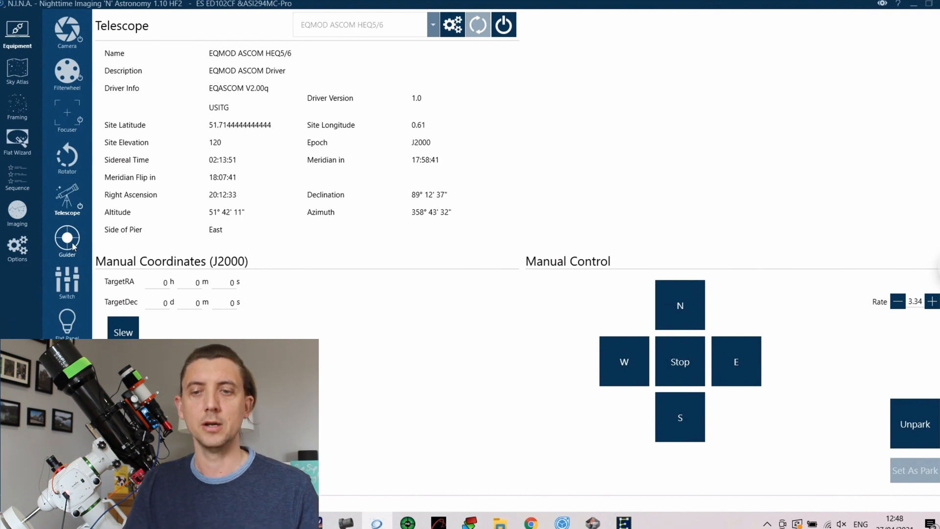
Connect the PHD2 guider, then move on to the Pegasus Astro Powerbox switch page.
left_click(66, 239)
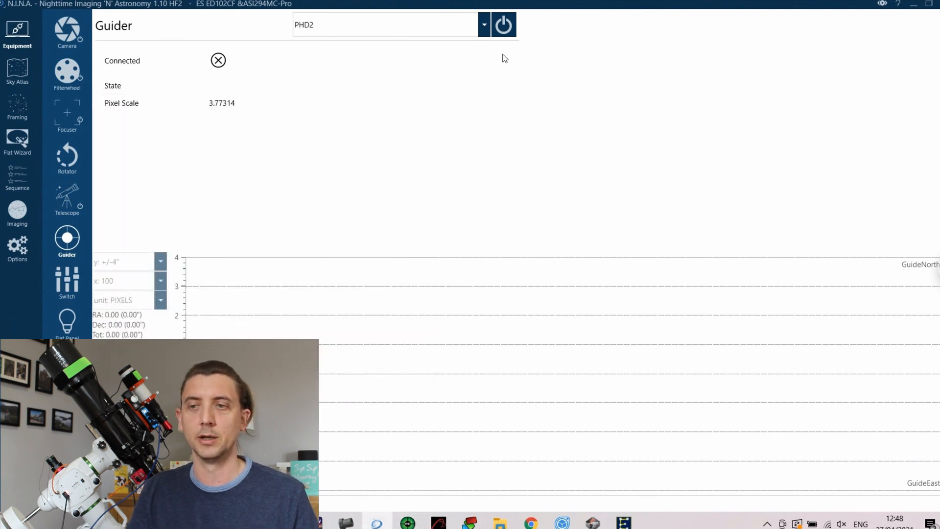
left_click(503, 24)
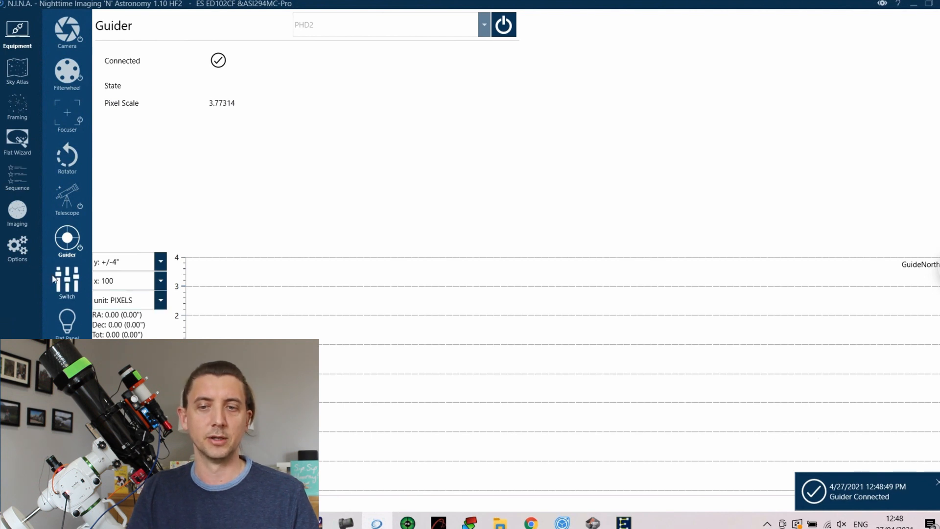
left_click(68, 282)
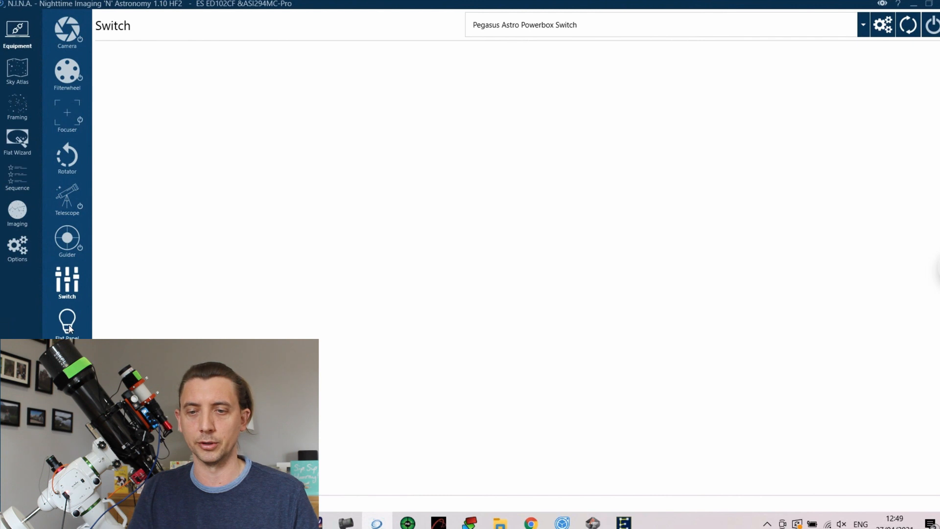
Connect the OpenWeatherMap source, reporting 14.22 °C, 62% humidity and 20% cloud cover.
left_click(67, 321)
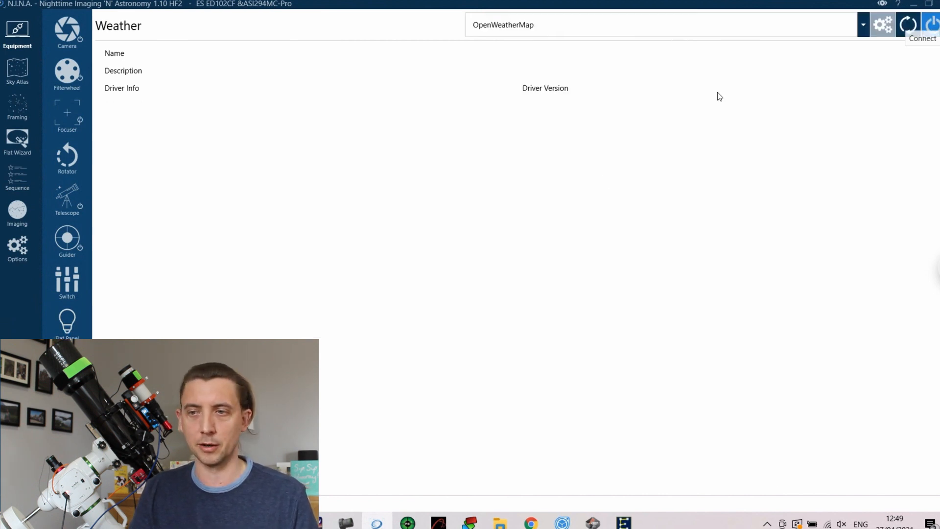
left_click(931, 24)
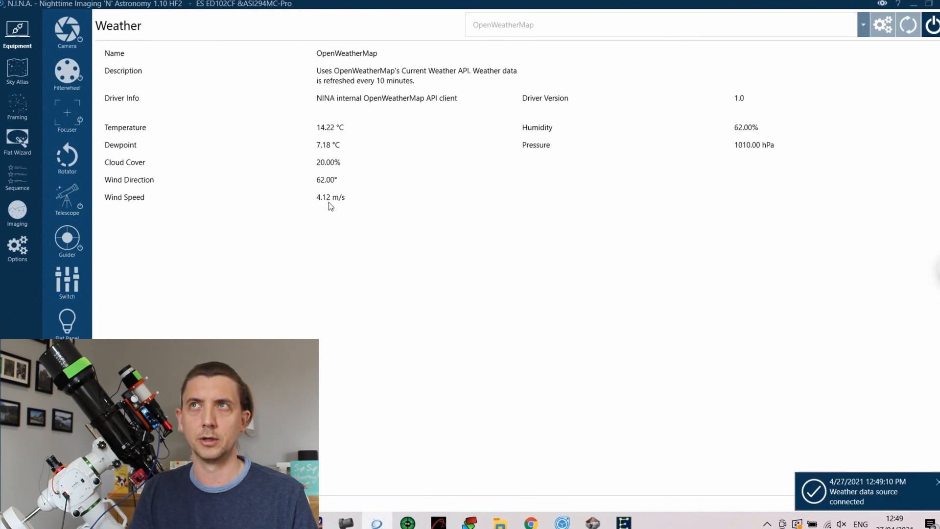
mouse_move(250, 165)
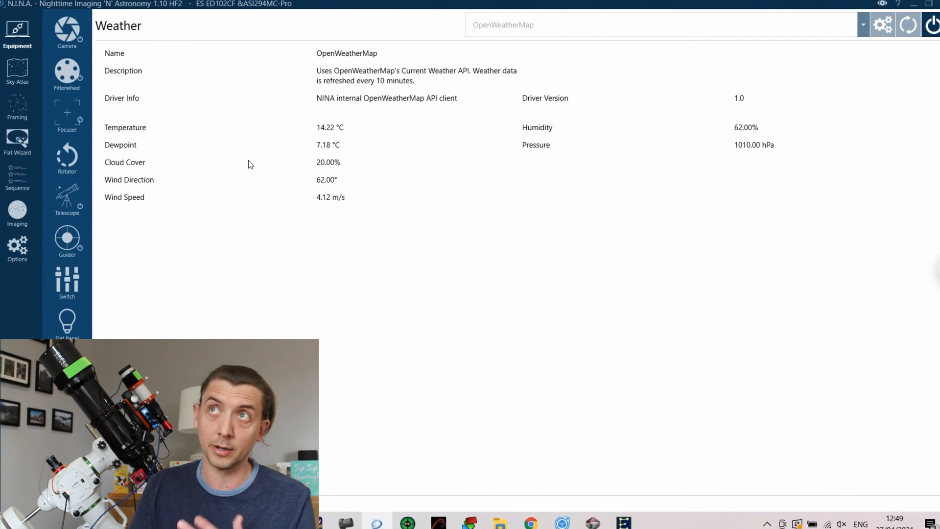
mouse_move(343, 168)
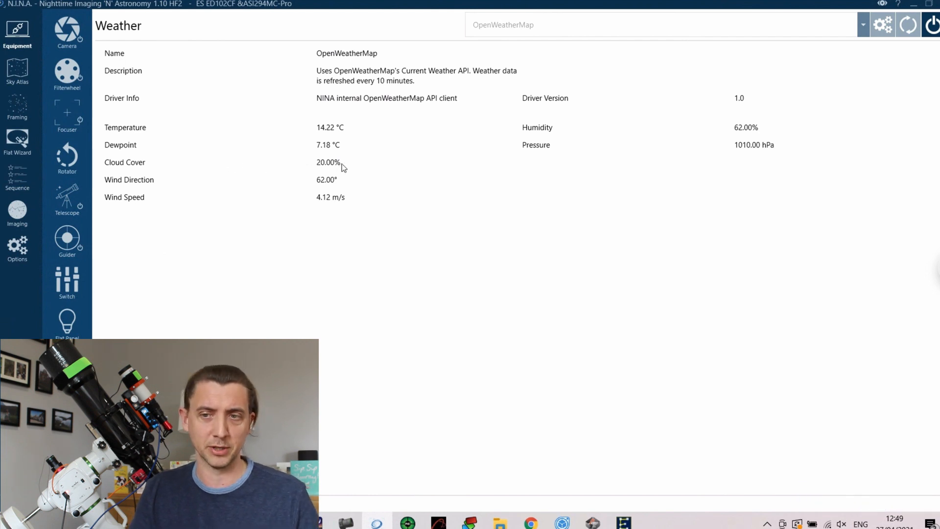
mouse_move(346, 194)
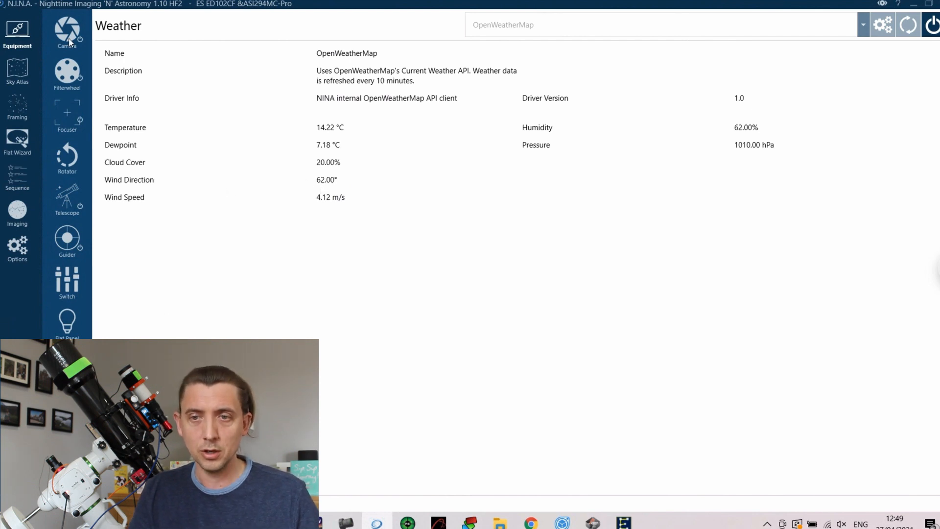
Return to the QHY268M camera page showing the chip held at −15 °C near 69% power.
left_click(66, 30)
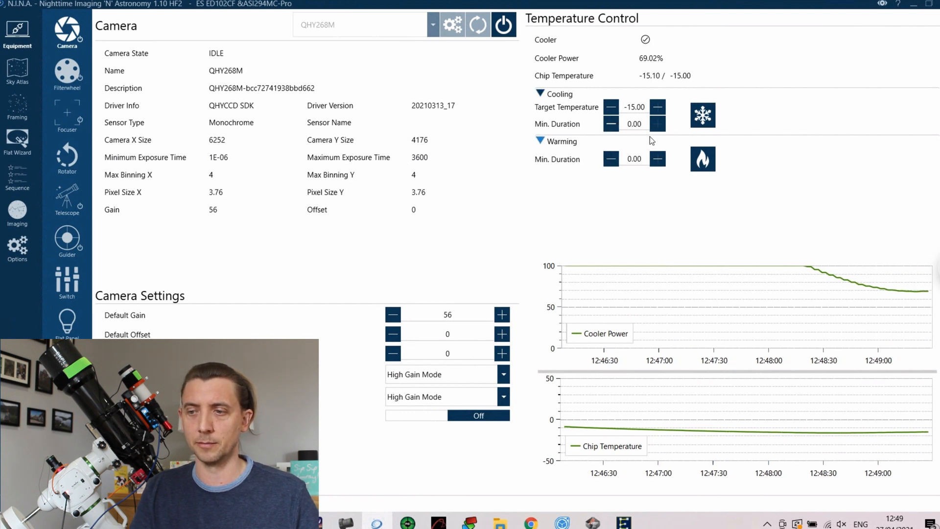
mouse_move(891, 303)
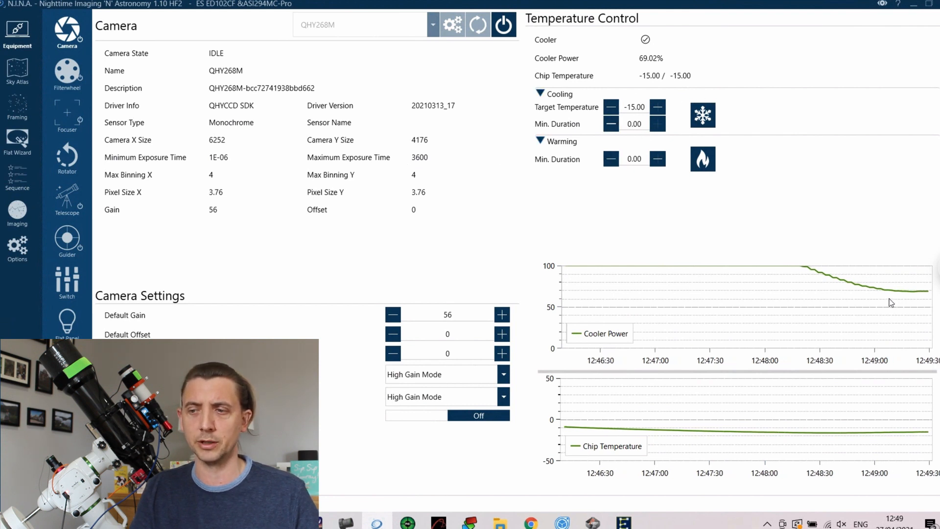
mouse_move(647, 271)
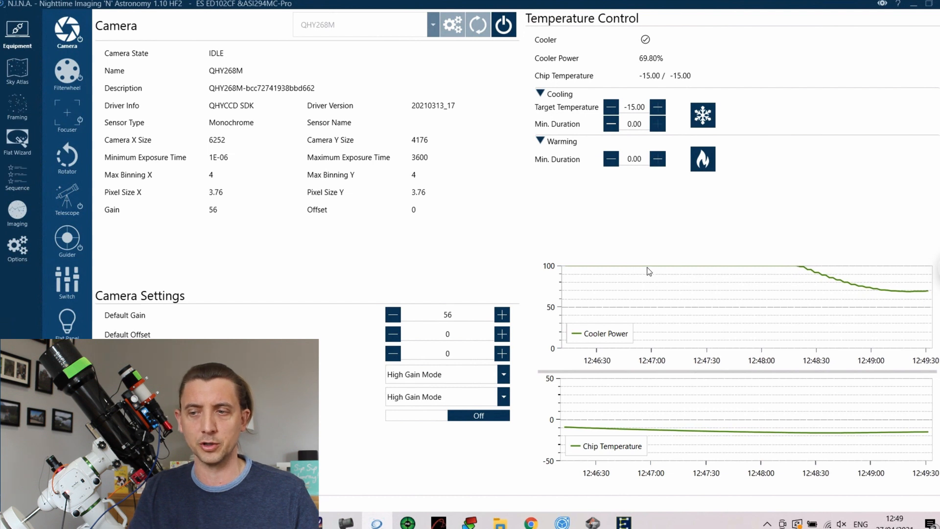
mouse_move(740, 317)
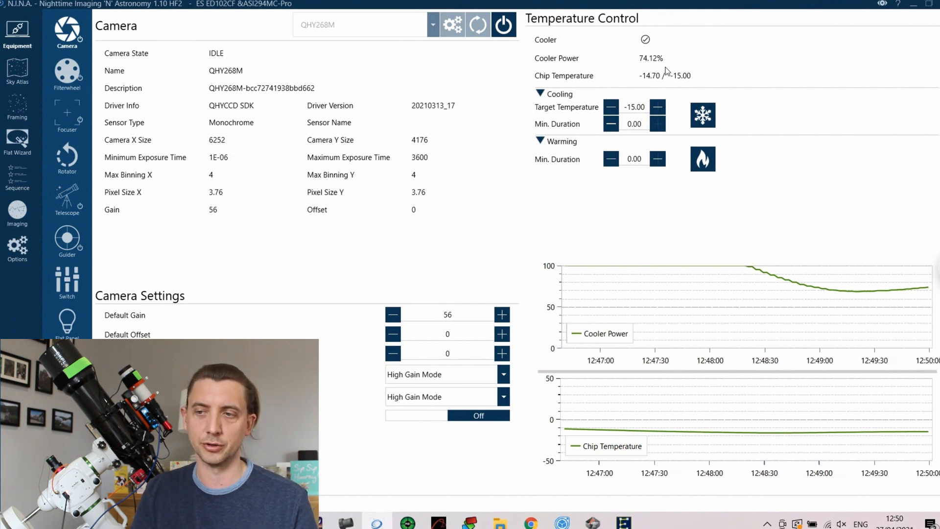
mouse_move(669, 64)
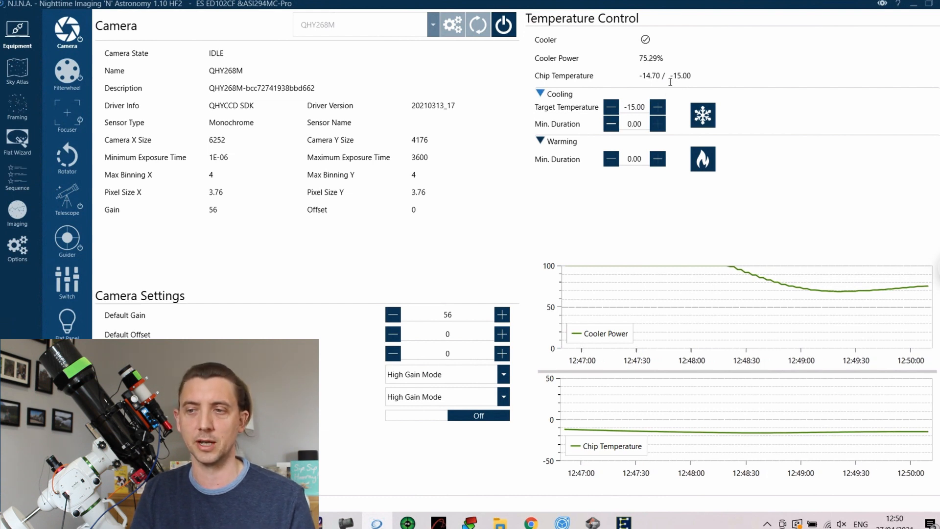
mouse_move(672, 98)
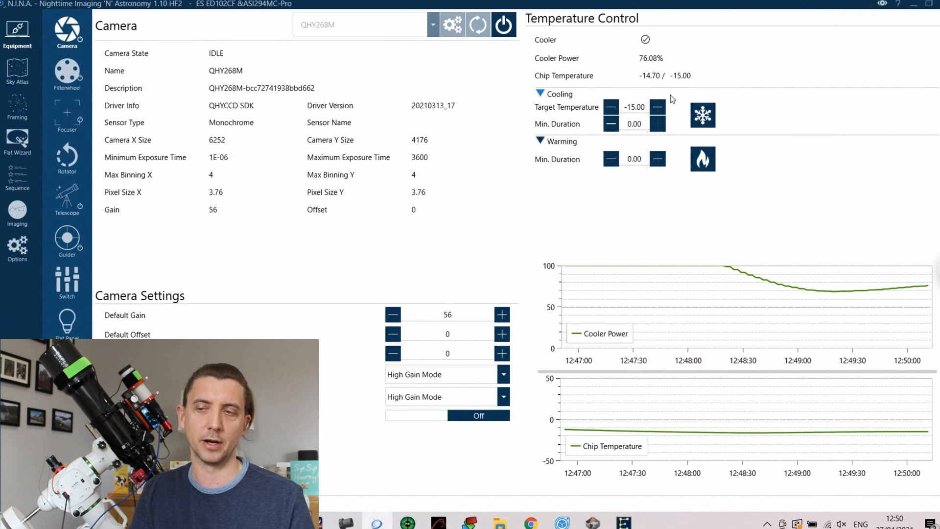
mouse_move(439, 157)
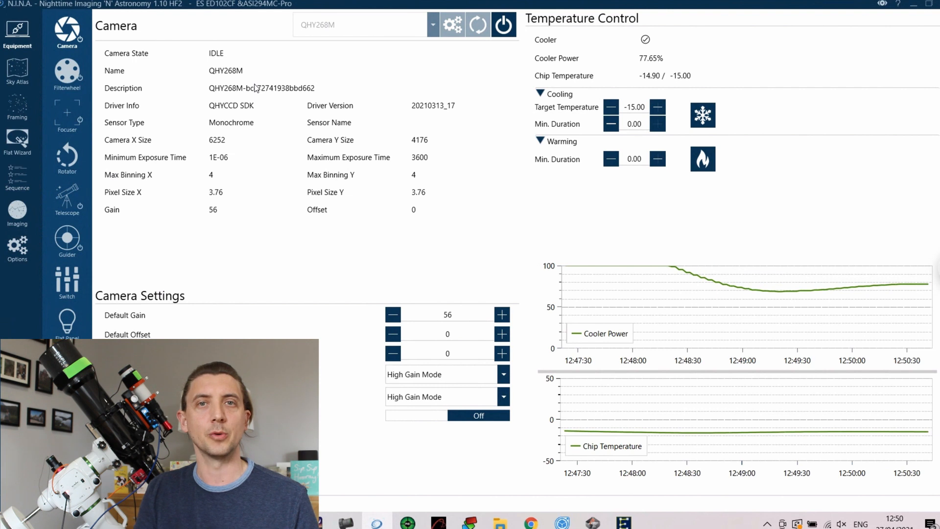
mouse_move(353, 60)
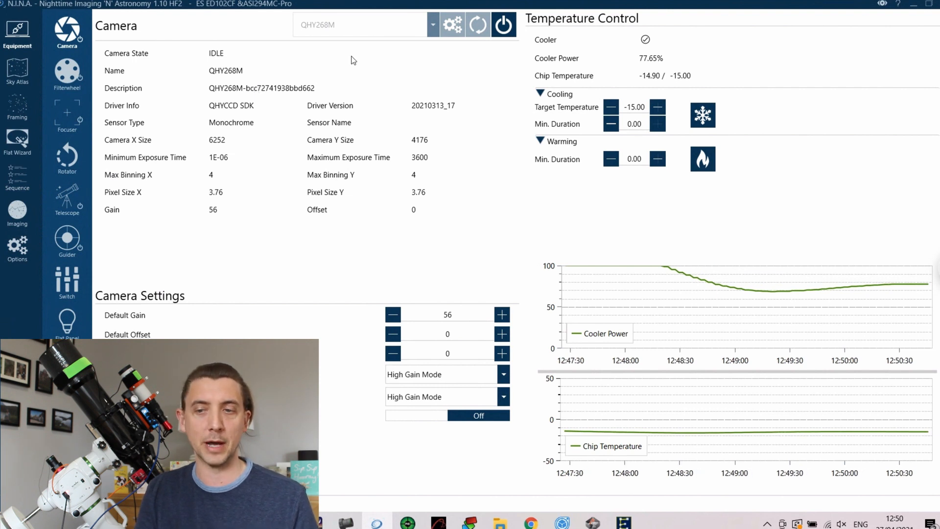
mouse_move(346, 321)
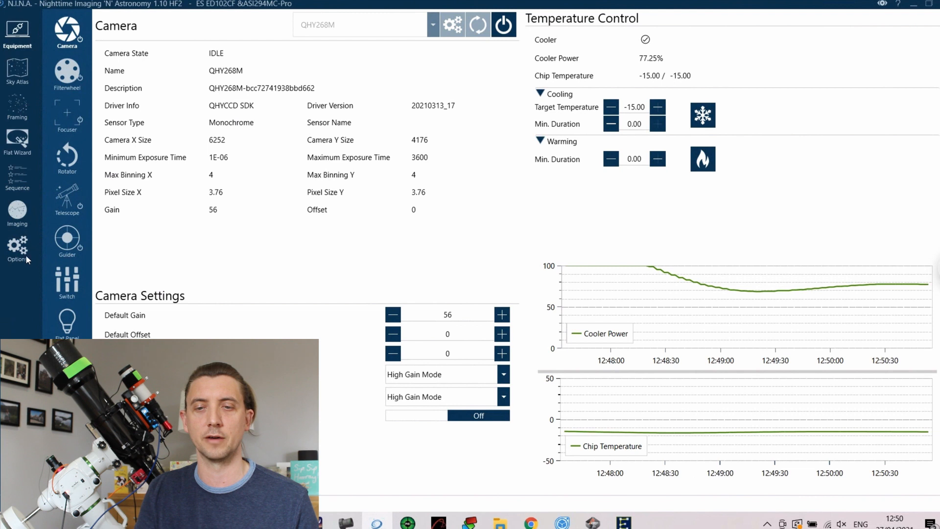
Show the General options with the ES ED102CF & ASI294MC-Pro profile, after a look at Plate Solving.
left_click(17, 245)
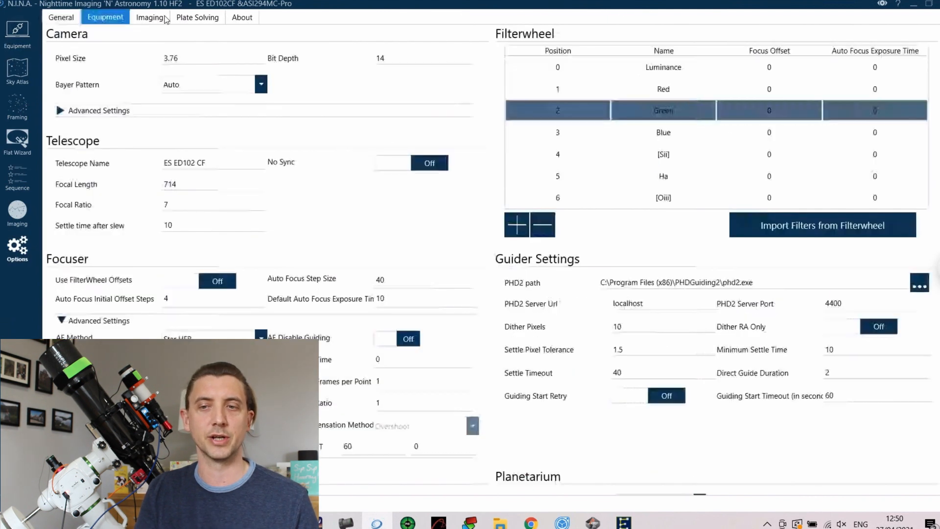
left_click(197, 16)
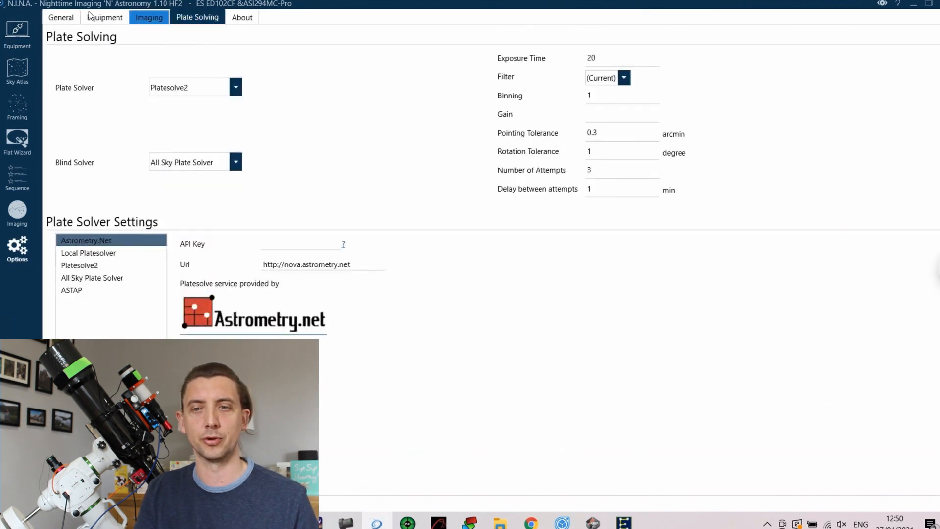
left_click(61, 16)
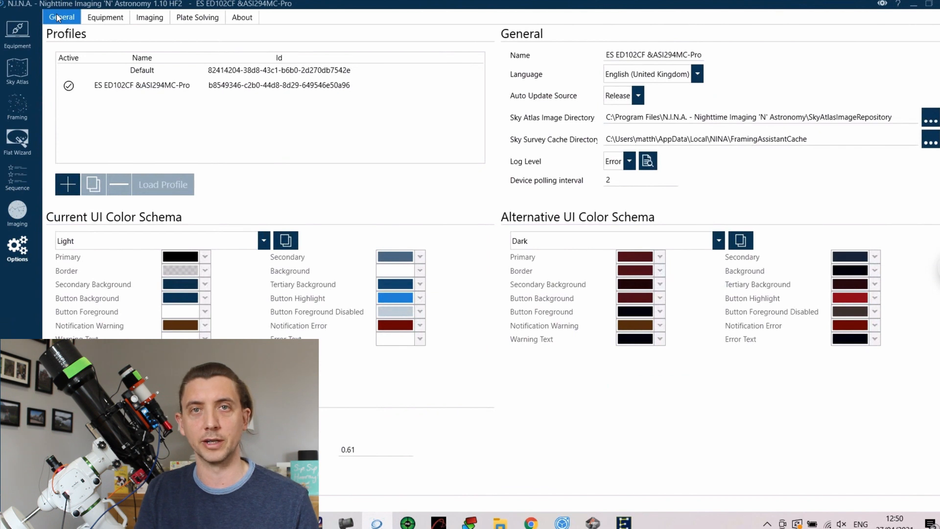